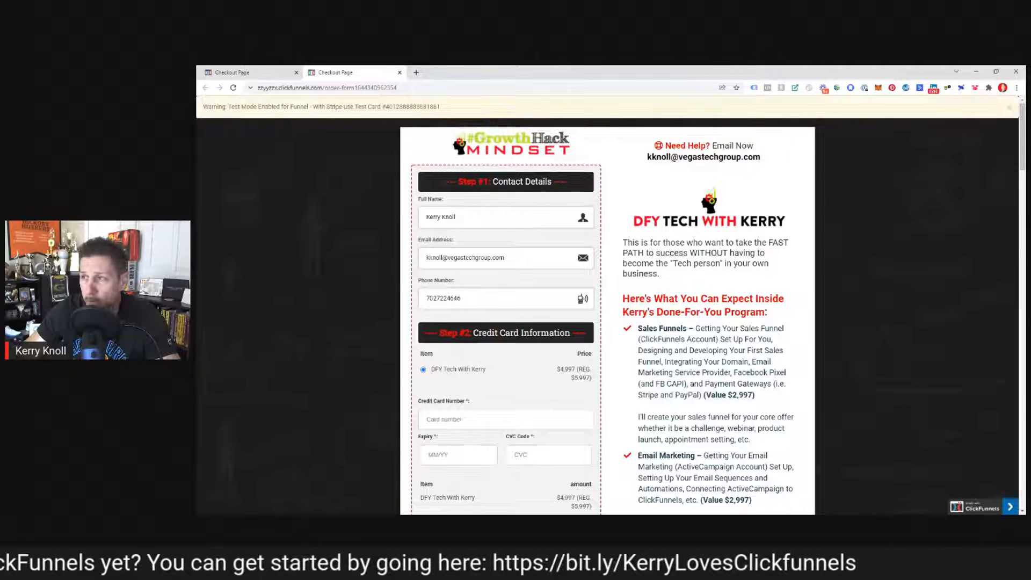
pyautogui.doubleClick(412, 106)
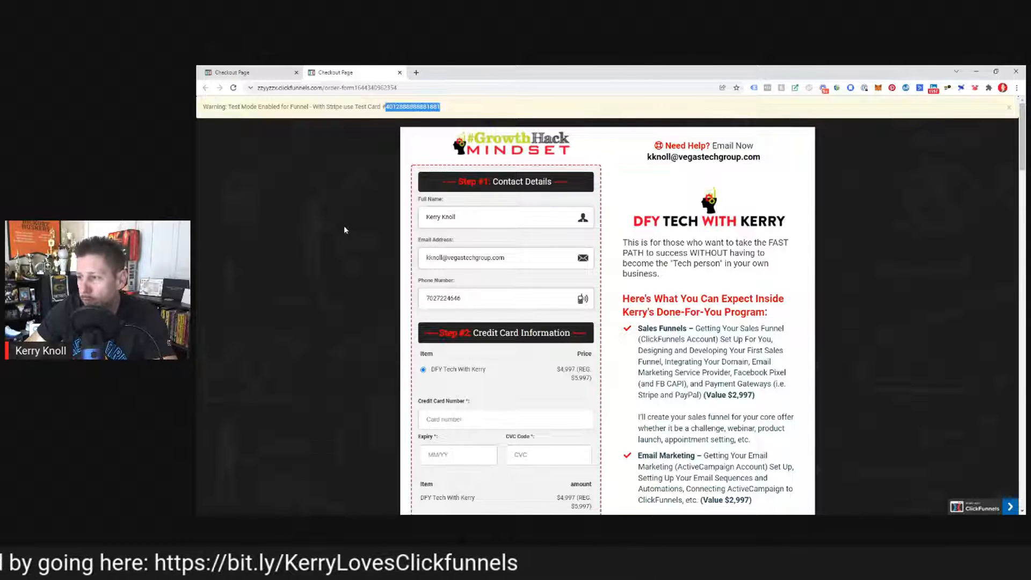
pyautogui.scroll(-3)
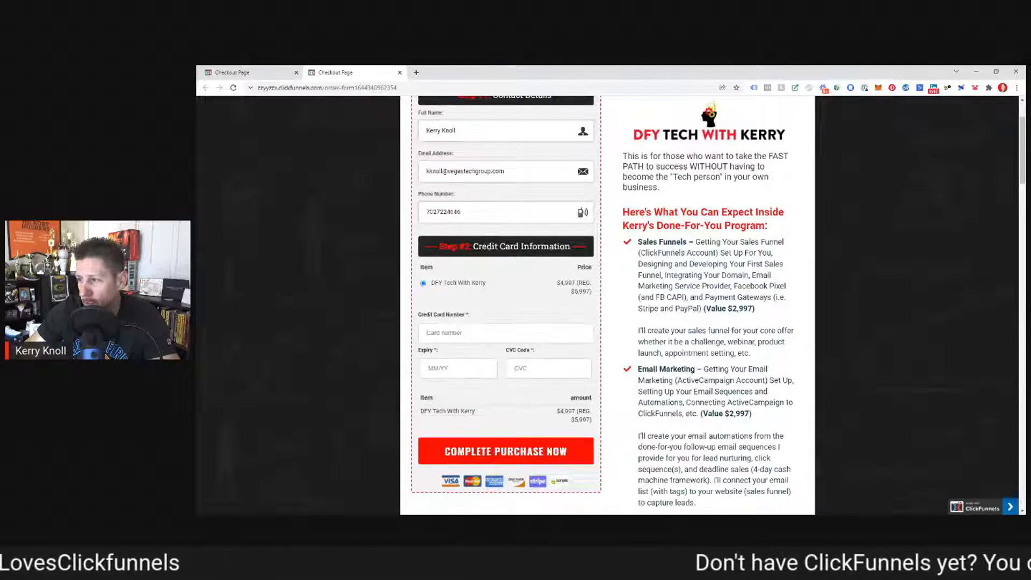
pyautogui.write('4012 8888 8888 1881')
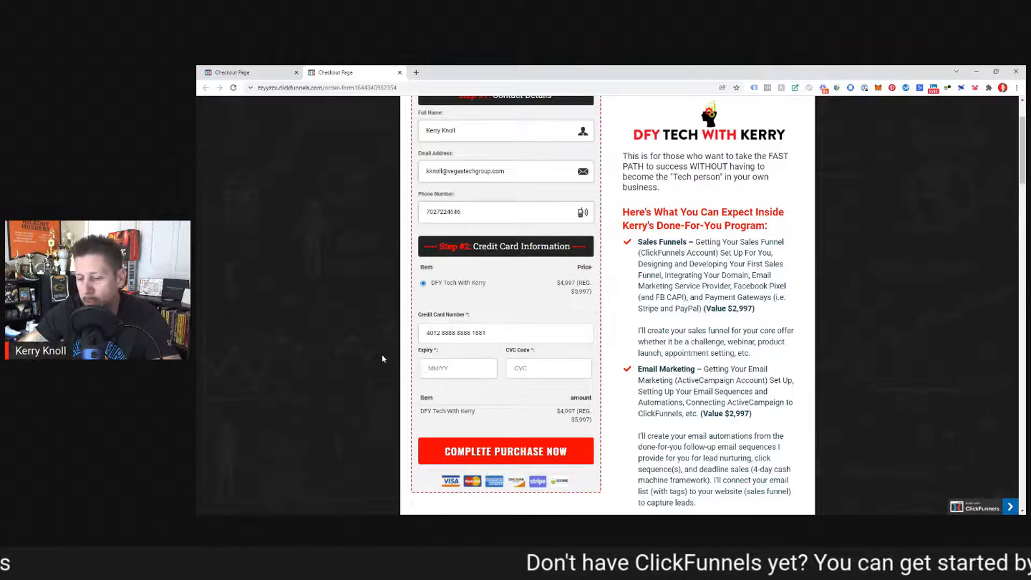
pyautogui.write('03 /')
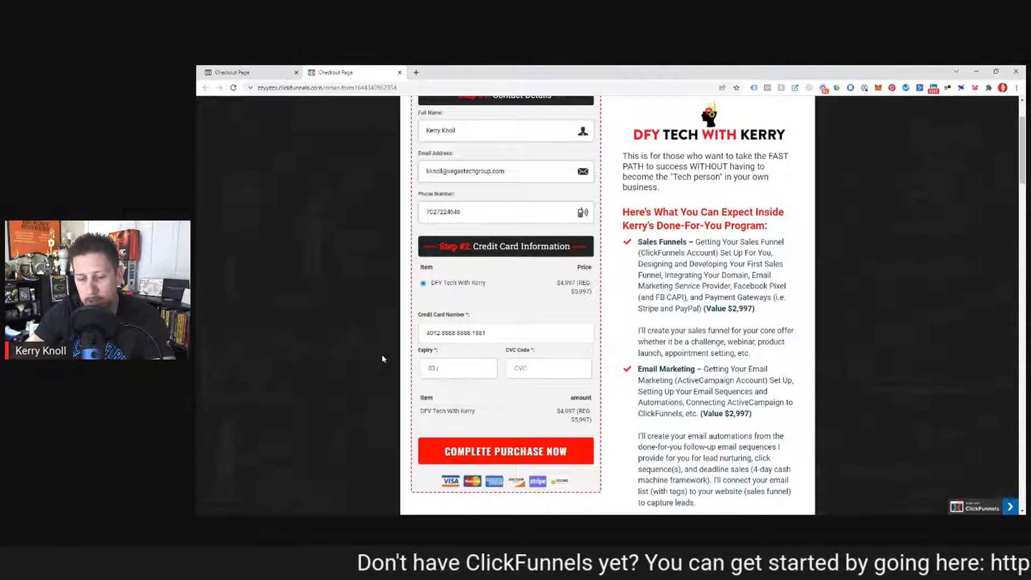
pyautogui.write('22')
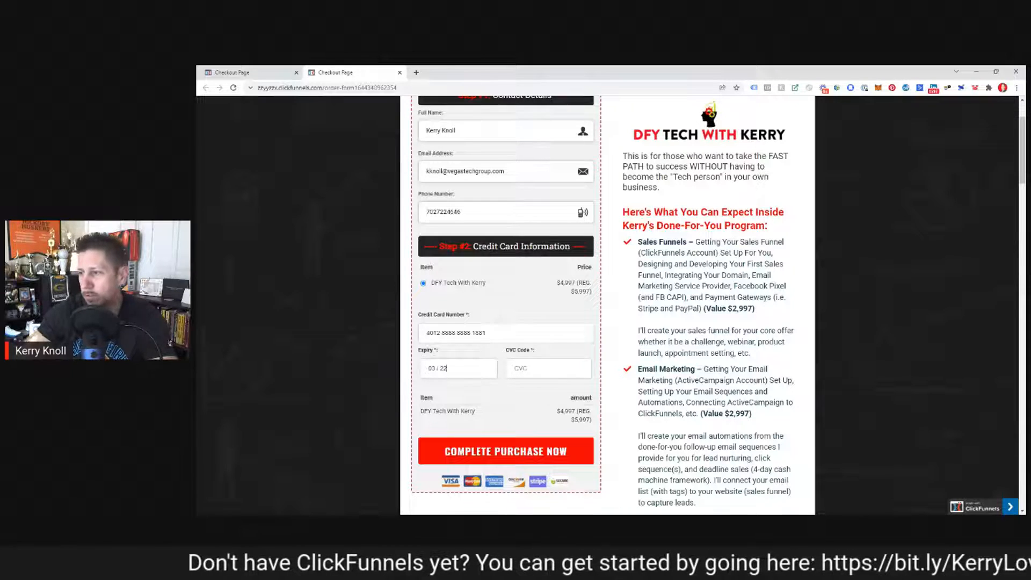
pyautogui.write('000')
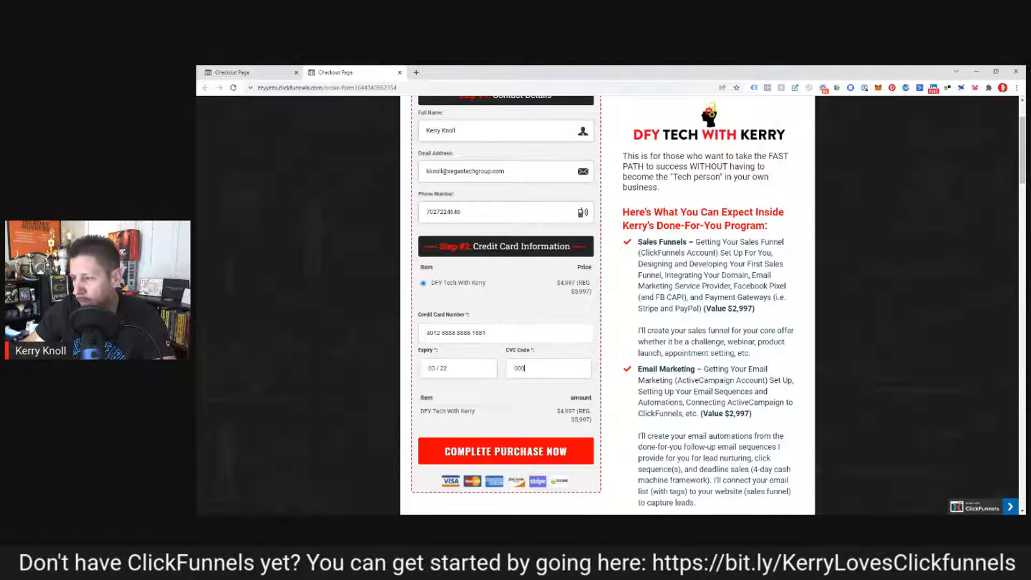
# - Re-enter the 03/22 expiry in the lower card form after scrolling down
pyautogui.scroll(-3)
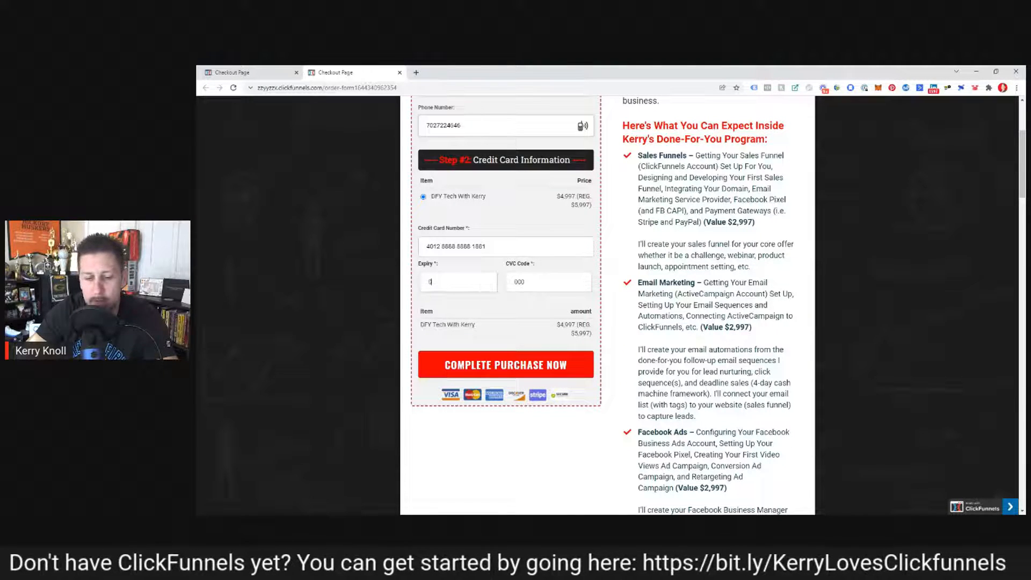
pyautogui.write('03/')
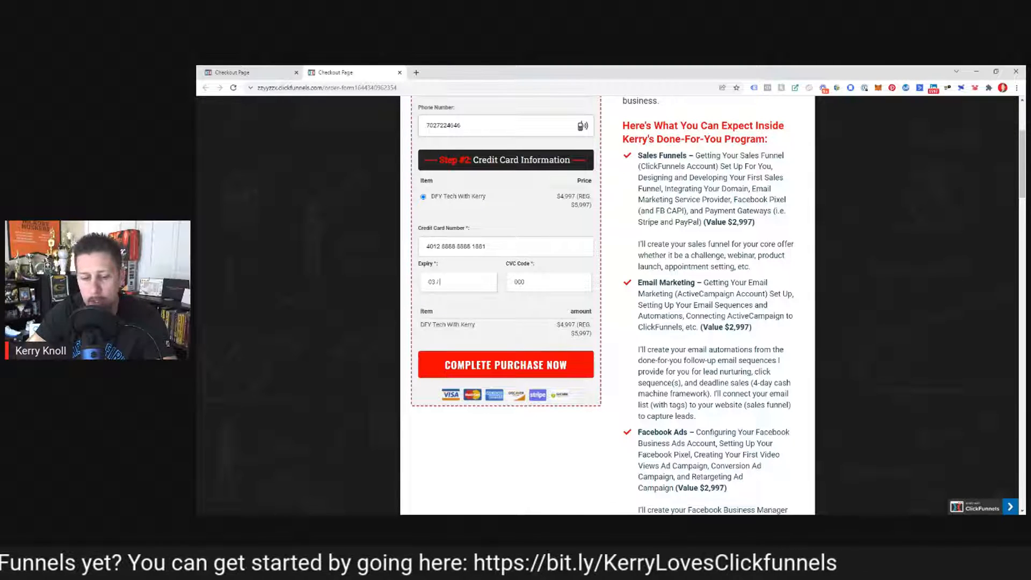
pyautogui.write('22')
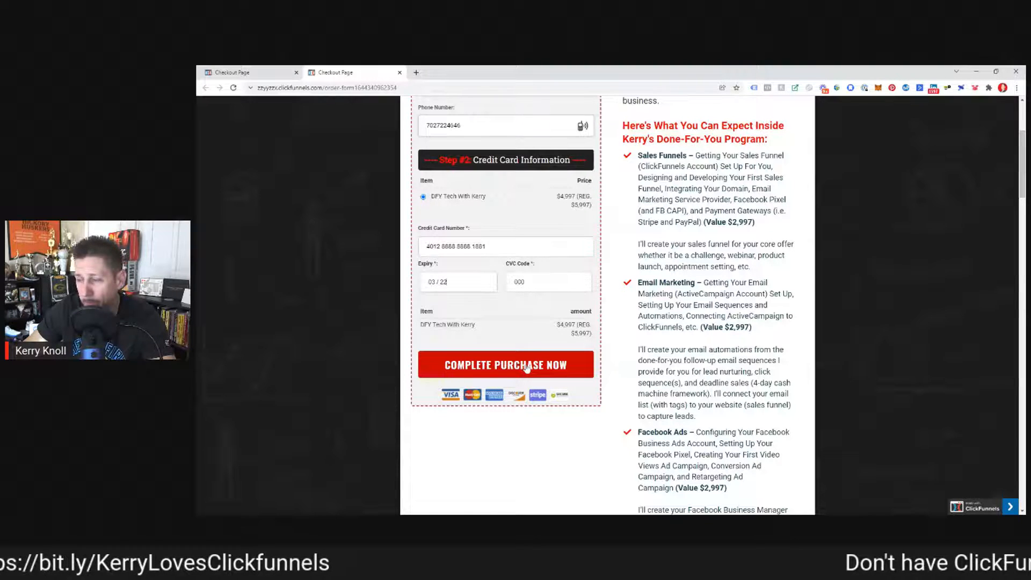
# - Complete the test purchase to reach the confirmation page, then return to the checkout editor
pyautogui.click(504, 365)
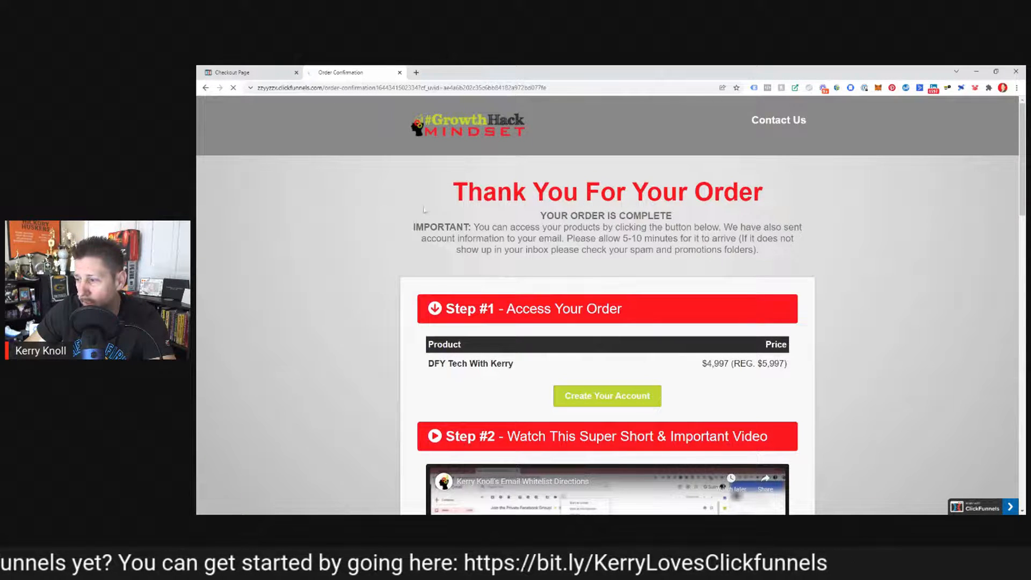
pyautogui.click(248, 72)
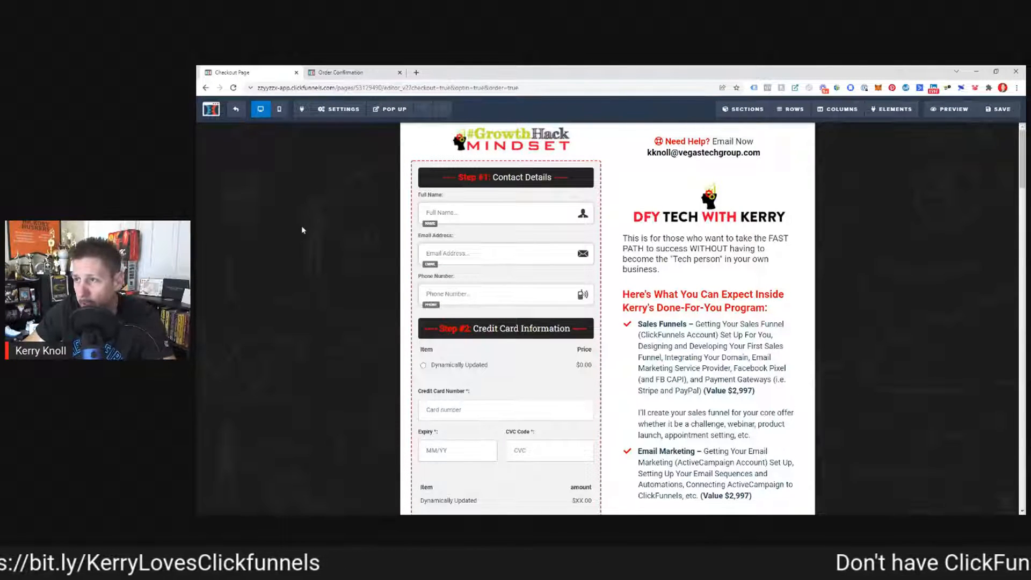
# - Duplicate the credit card fields block in the checkout form
pyautogui.scroll(-3)
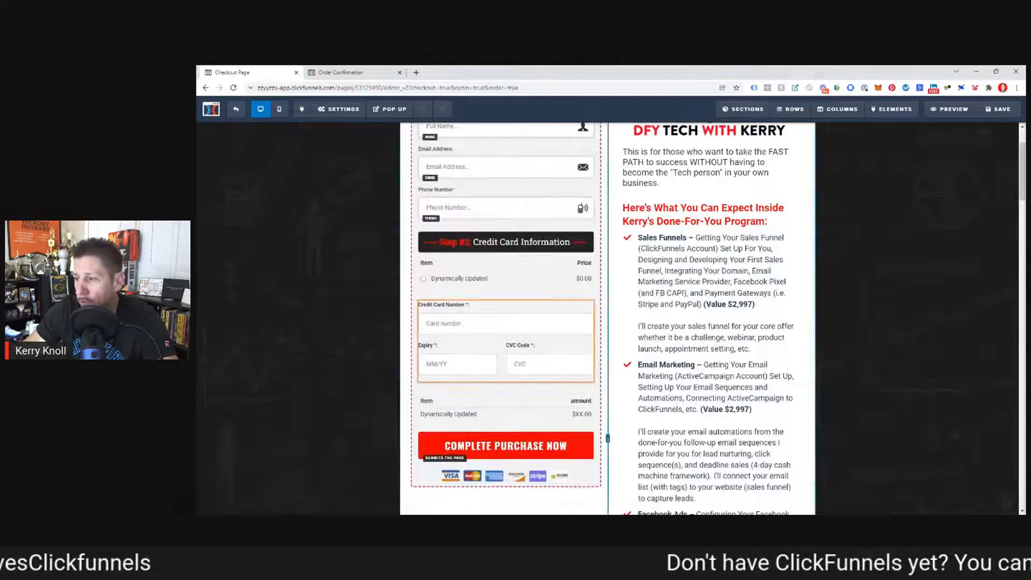
pyautogui.click(505, 323)
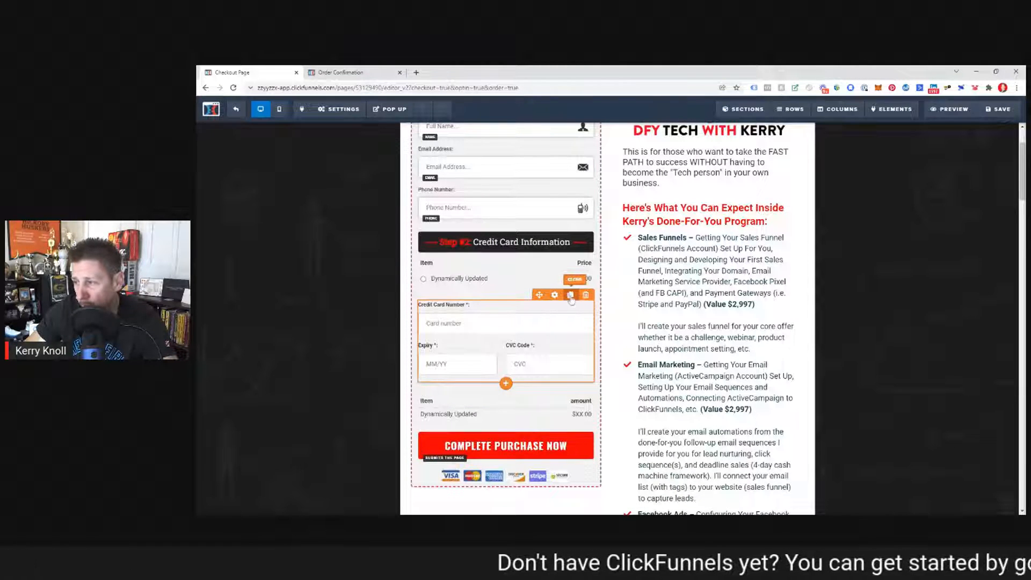
pyautogui.click(569, 294)
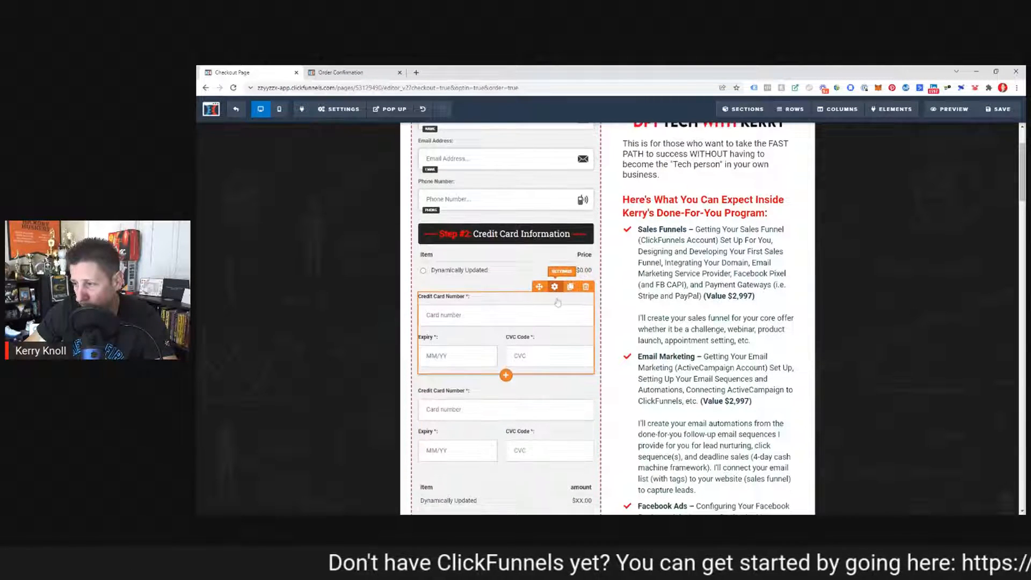
pyautogui.scroll(-3)
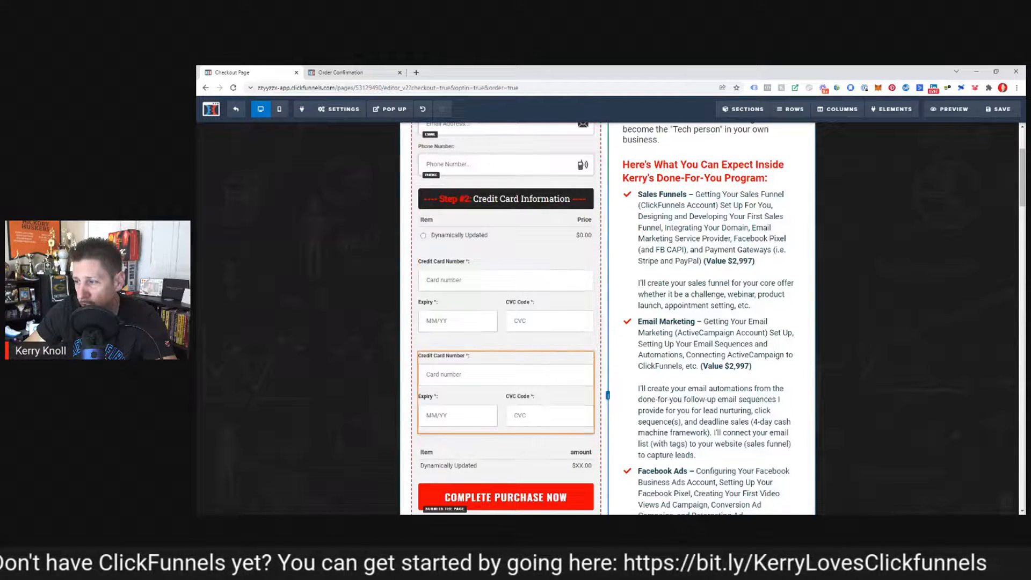
# - Select the upper credit card copy and move it toward the right column under the program heading
pyautogui.click(505, 280)
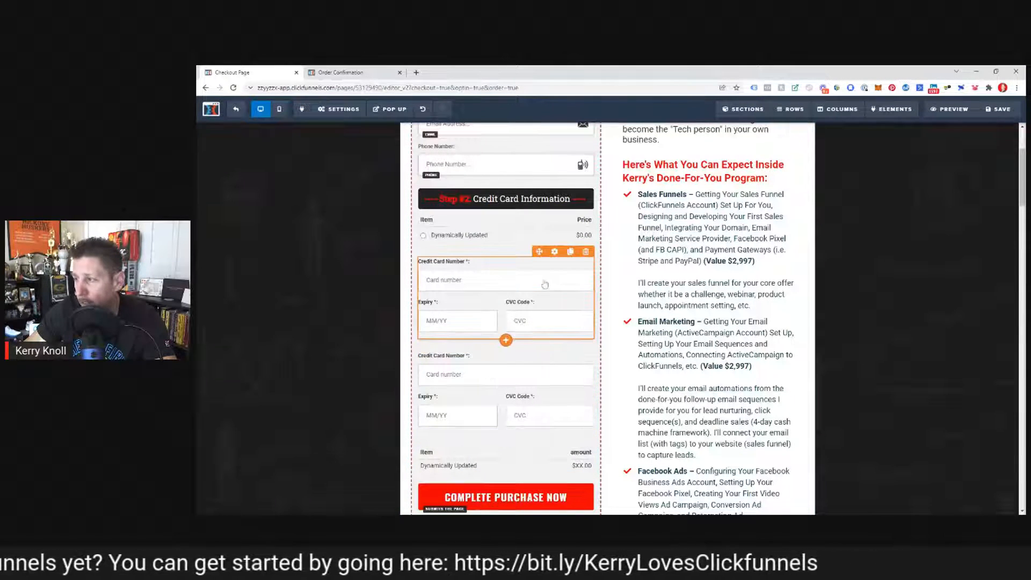
pyautogui.moveTo(538, 252)
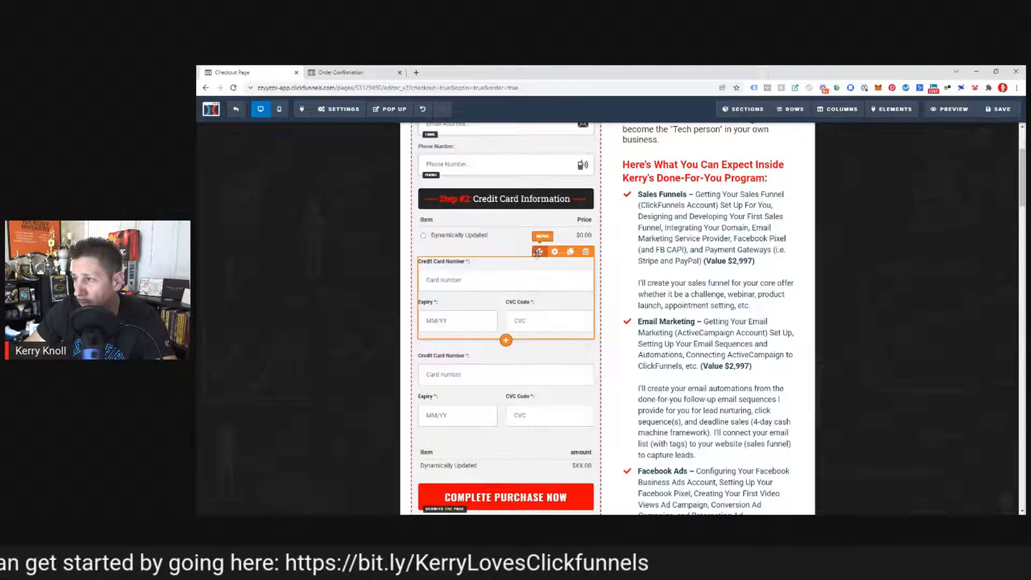
pyautogui.scroll(3)
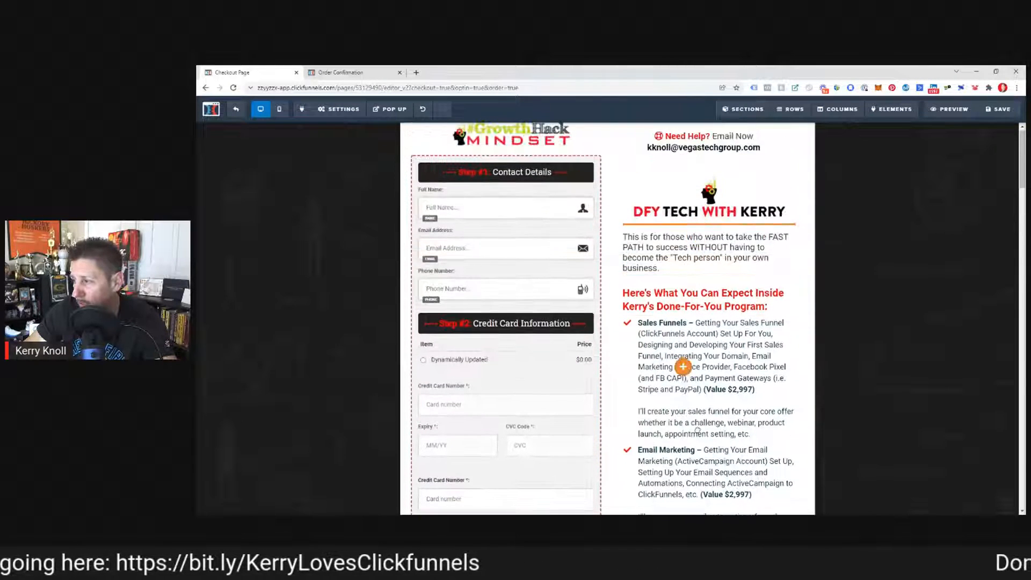
pyautogui.scroll(-3)
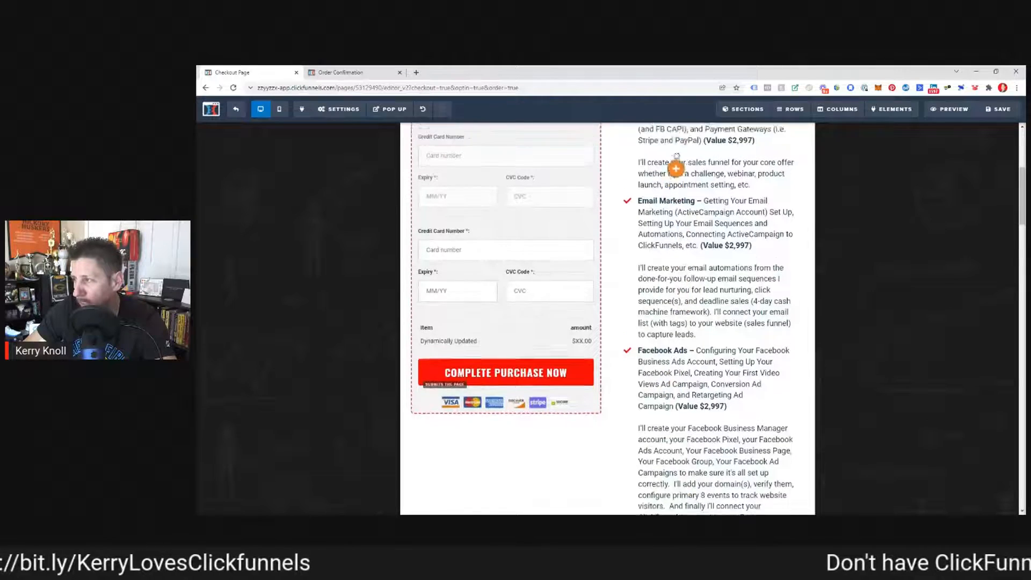
pyautogui.scroll(3)
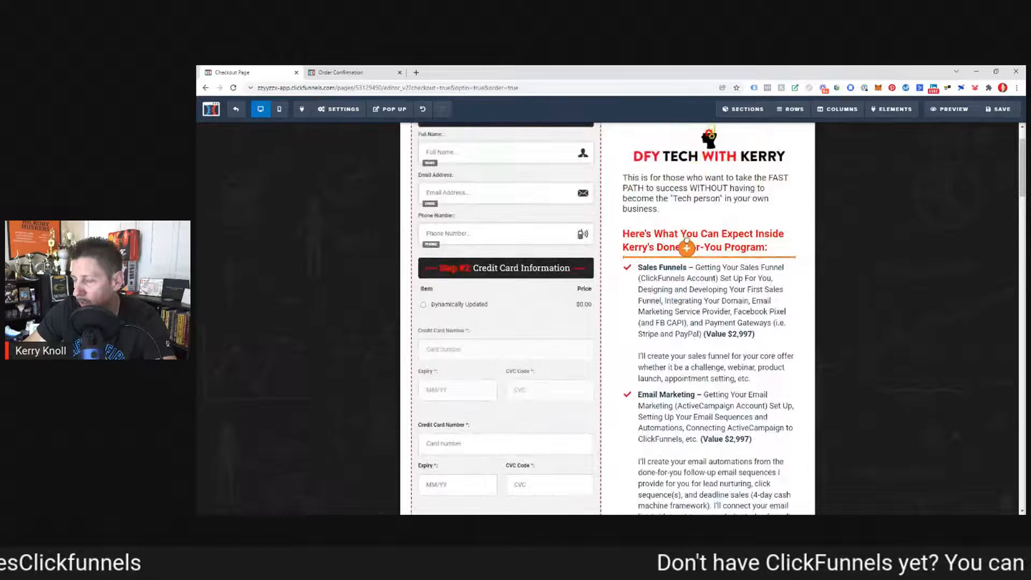
pyautogui.scroll(3)
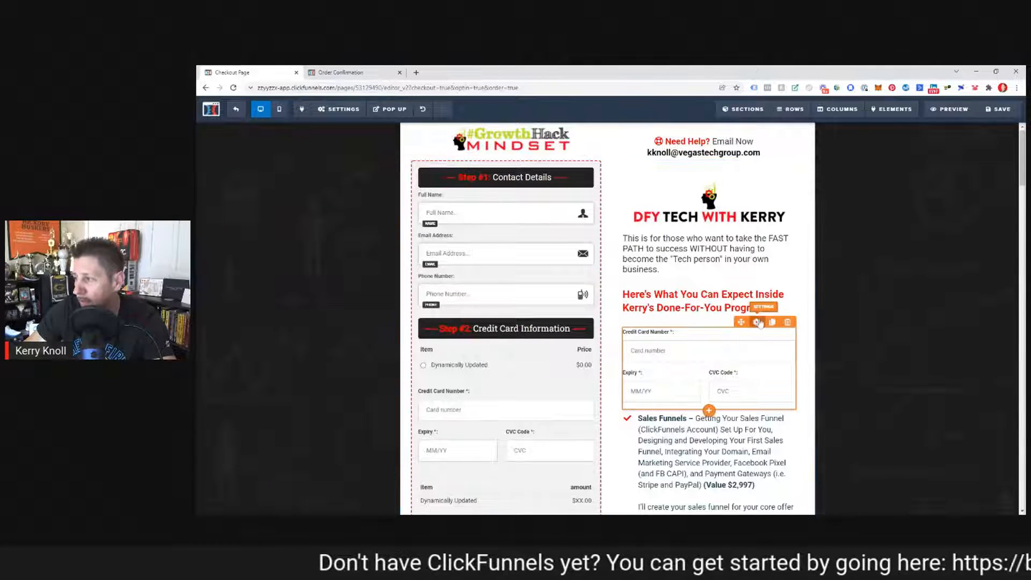
# - Hide the copied credit card form, save the page and go back to the live checkout
pyautogui.click(760, 307)
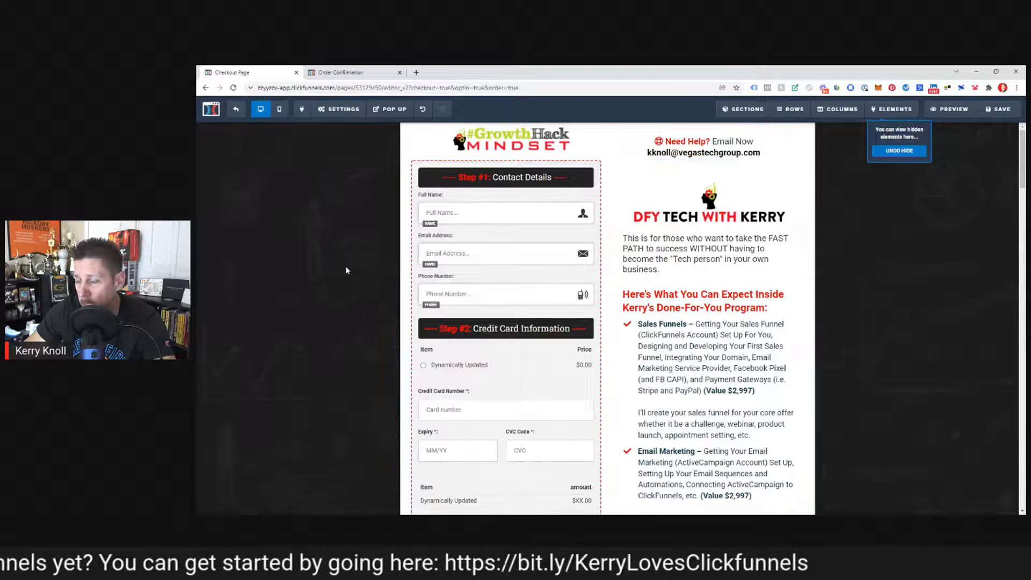
pyautogui.scroll(-3)
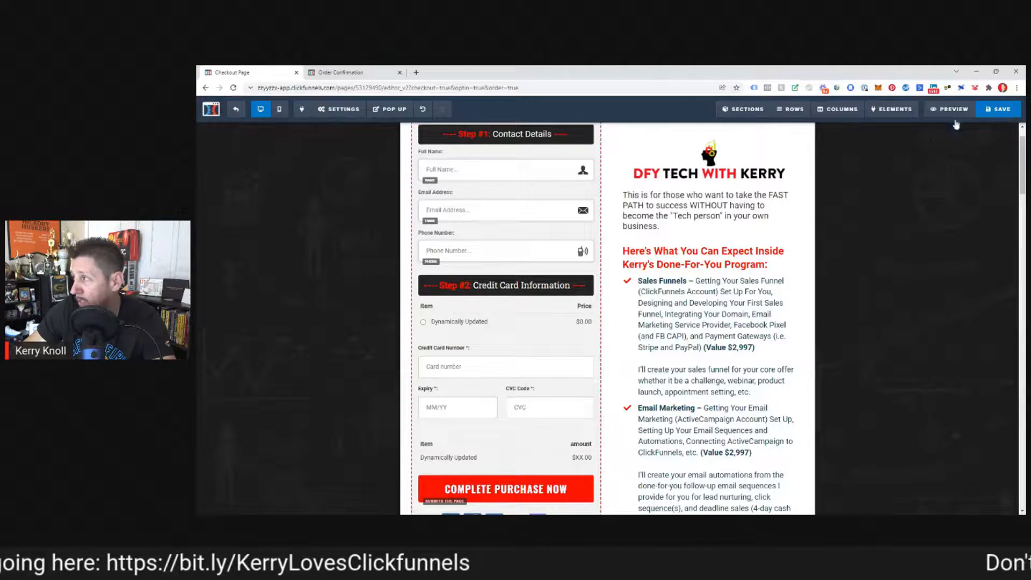
pyautogui.click(999, 109)
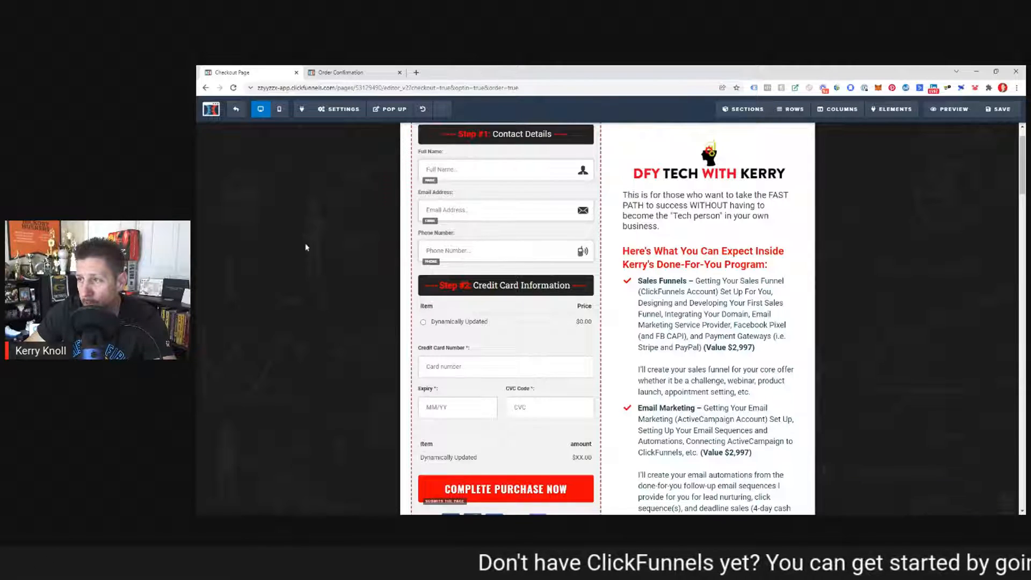
pyautogui.click(341, 72)
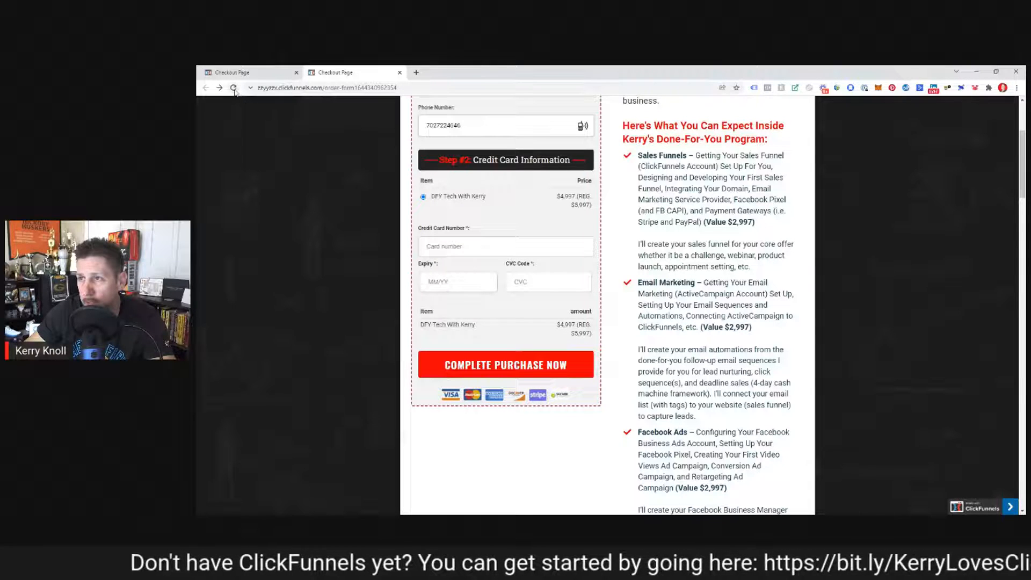
pyautogui.click(234, 87)
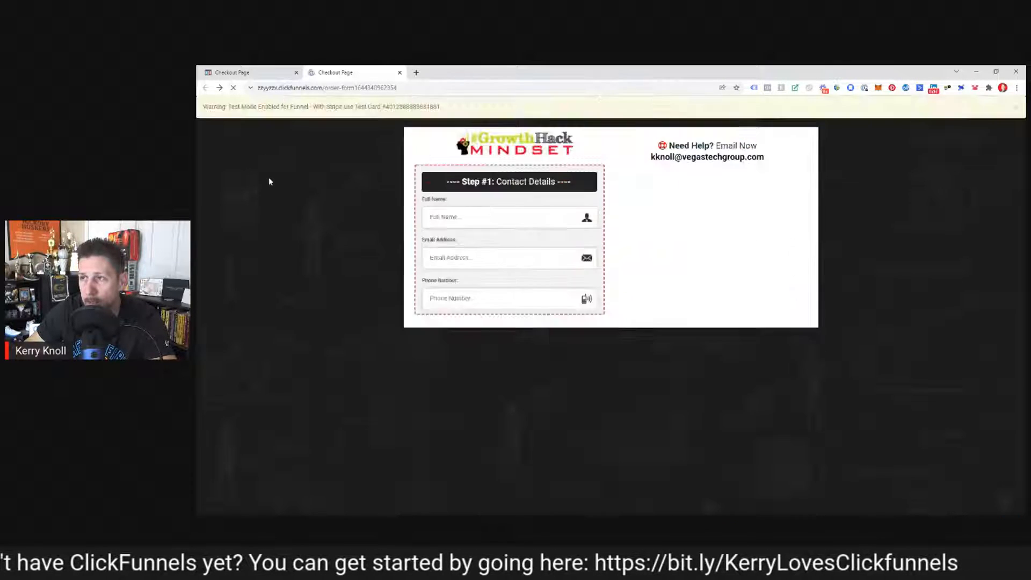
pyautogui.scroll(-3)
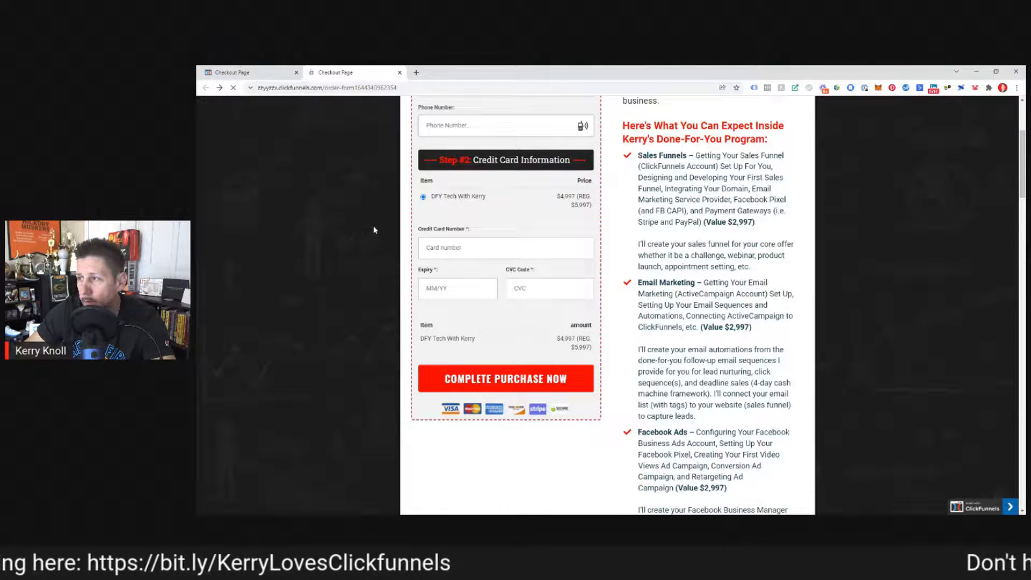
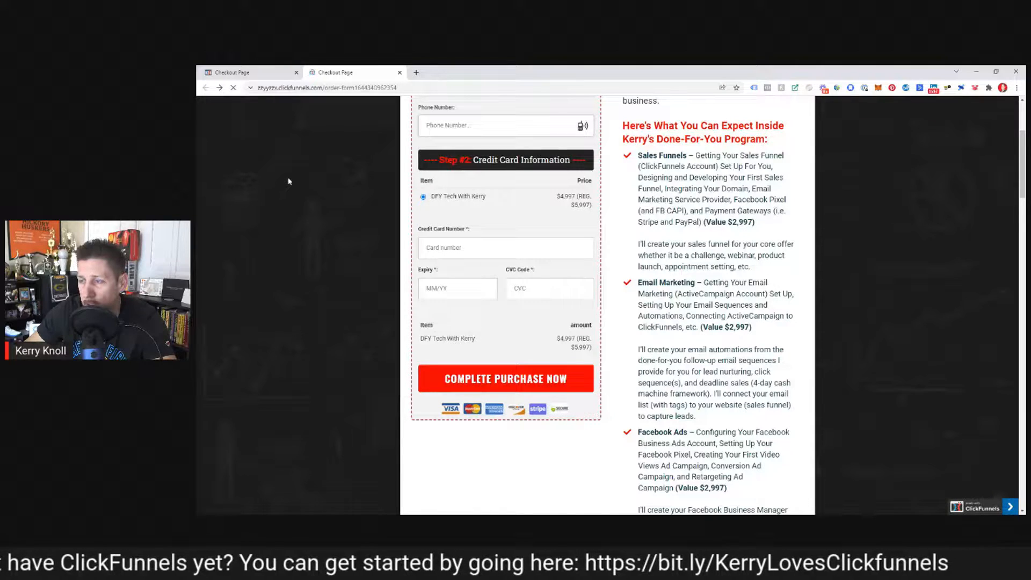
pyautogui.moveTo(347, 254)
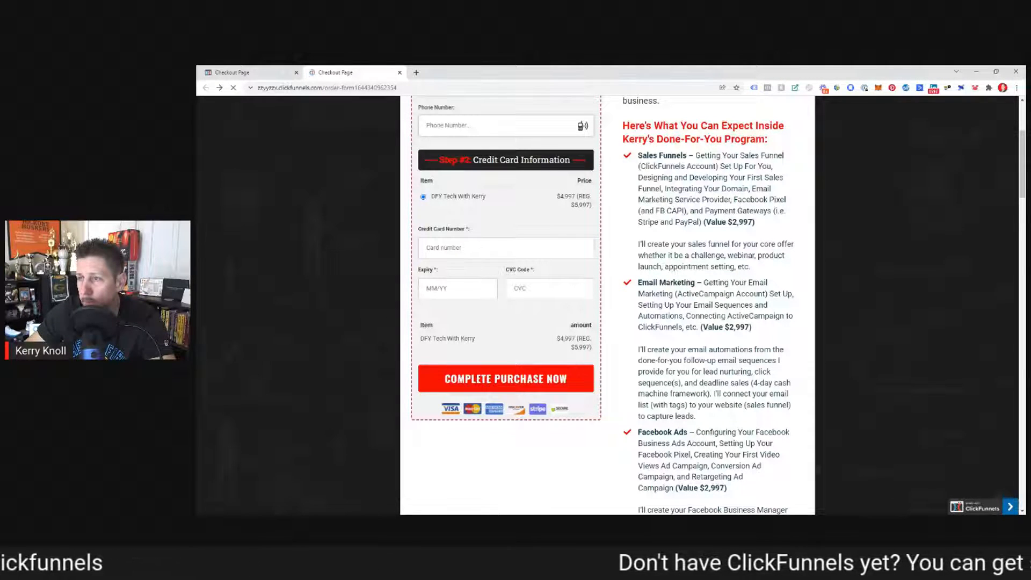
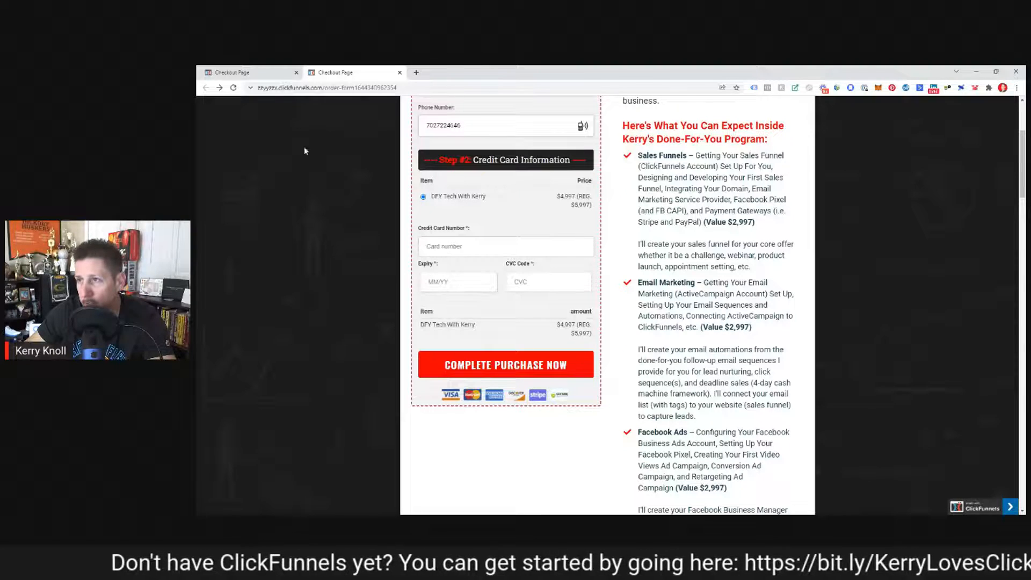
# - Reload the live checkout again and scroll through the order form to check it
pyautogui.click(234, 87)
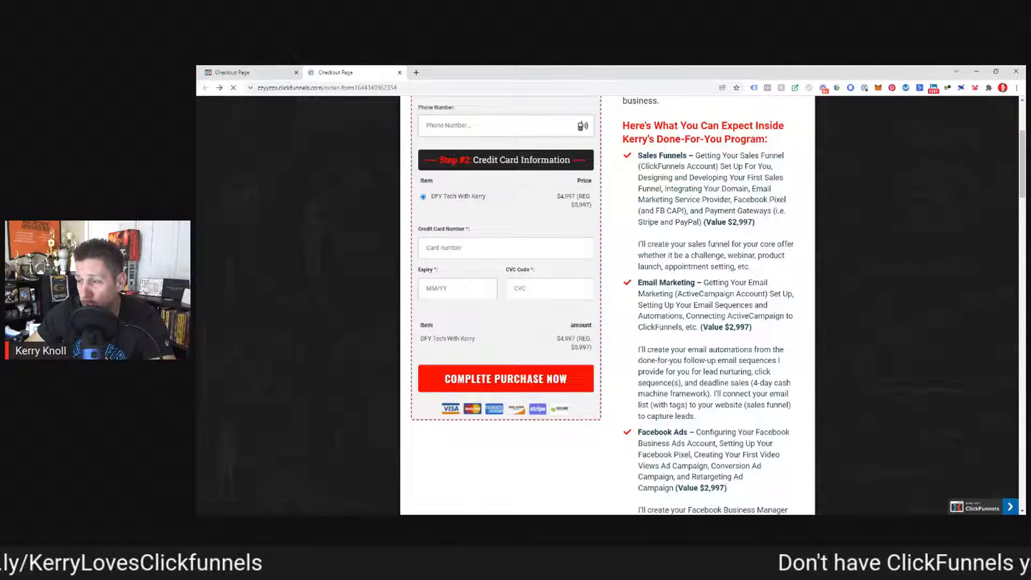
pyautogui.scroll(3)
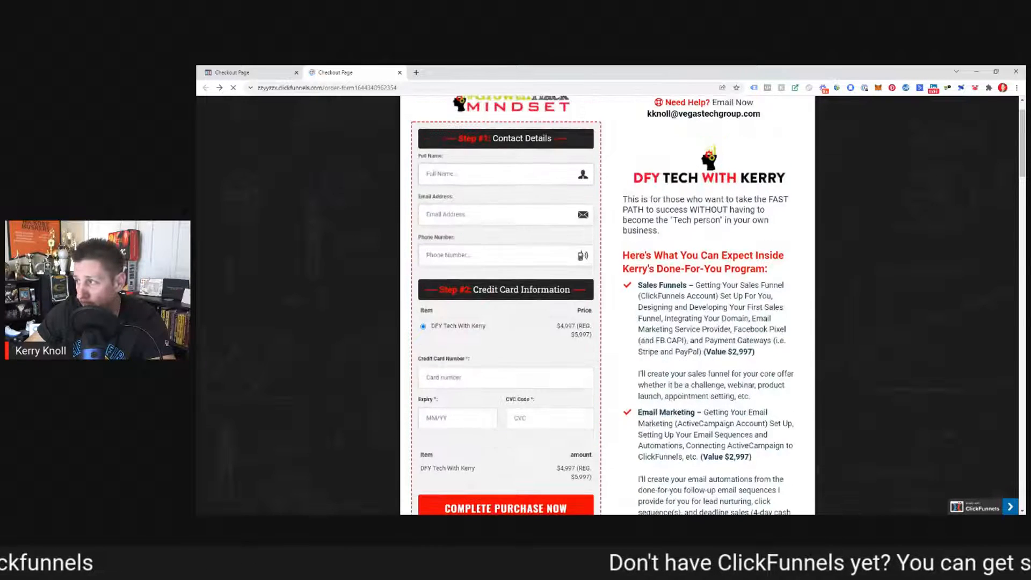
pyautogui.scroll(-3)
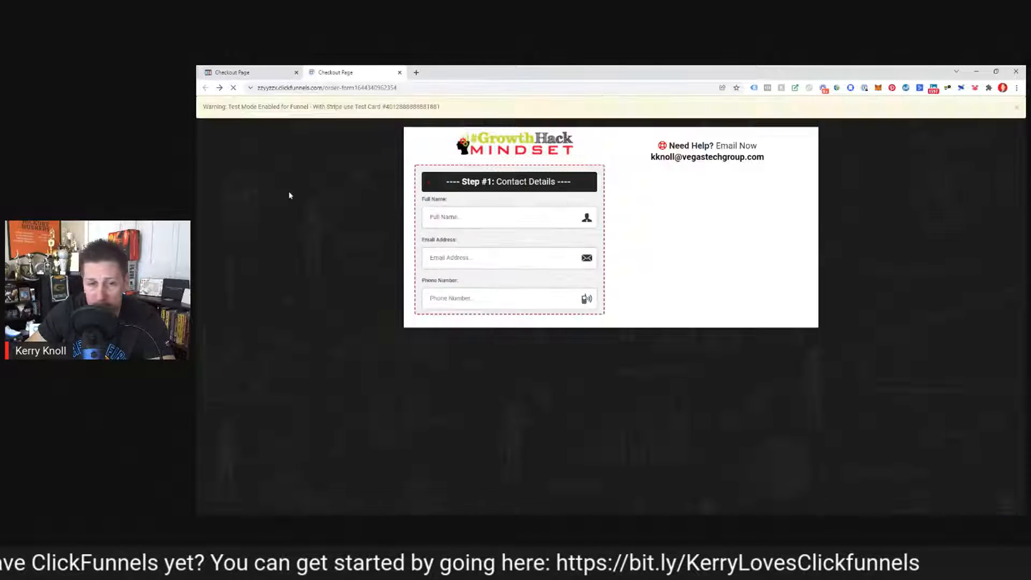
pyautogui.scroll(-3)
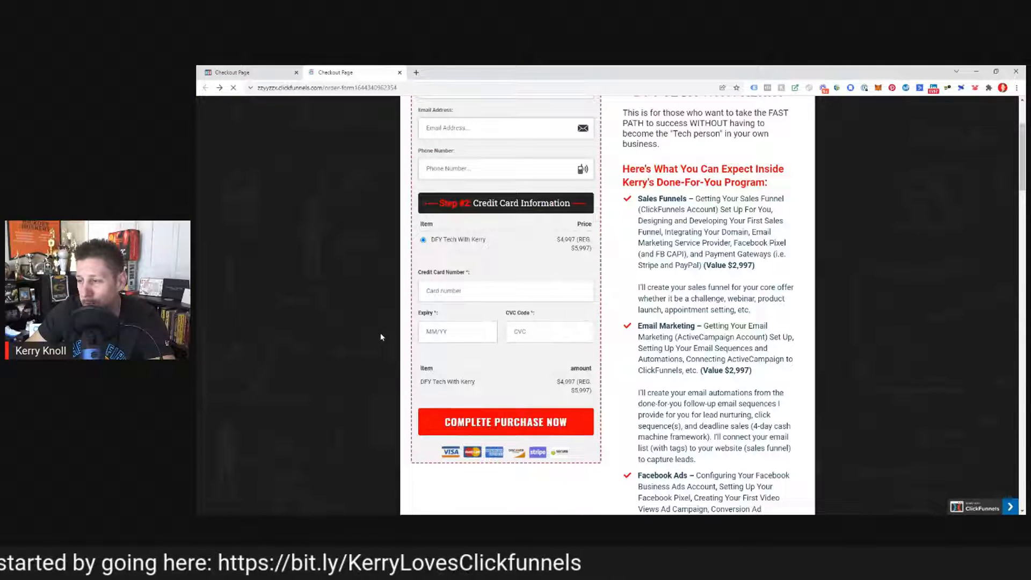
pyautogui.moveTo(361, 235)
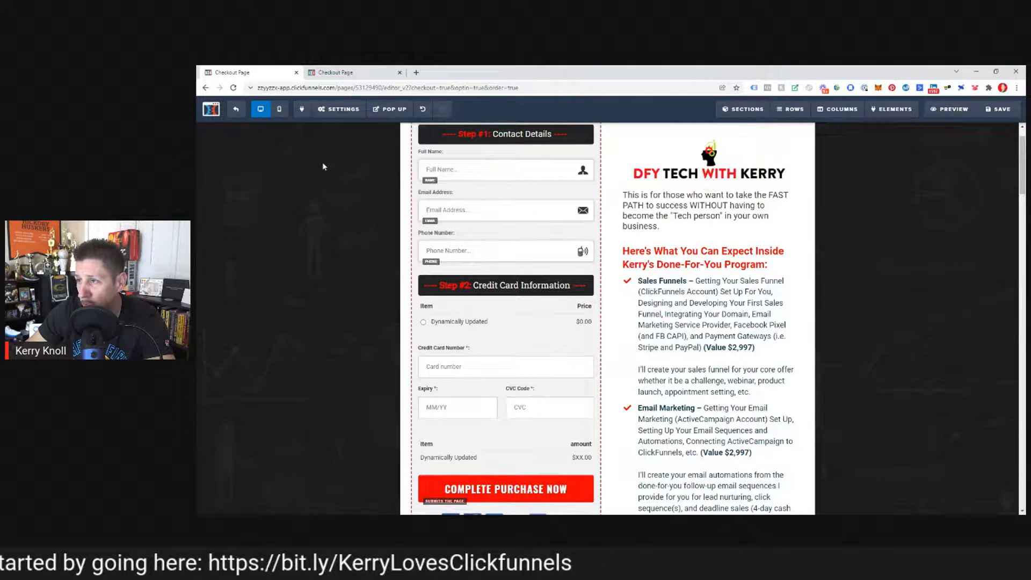
# - Select and deselect the credit card form, then scroll below the purchase button
pyautogui.click(506, 366)
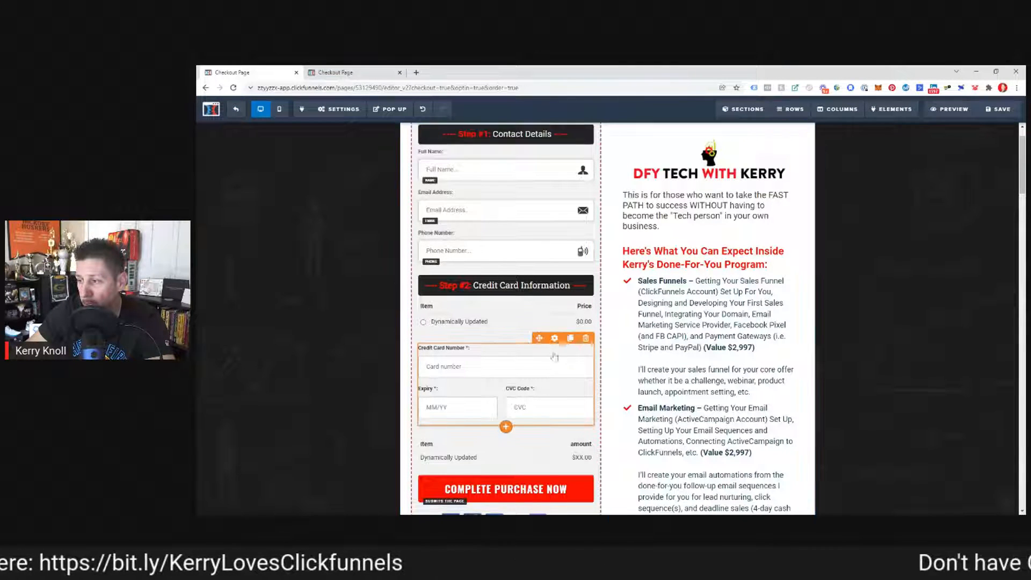
pyautogui.click(384, 306)
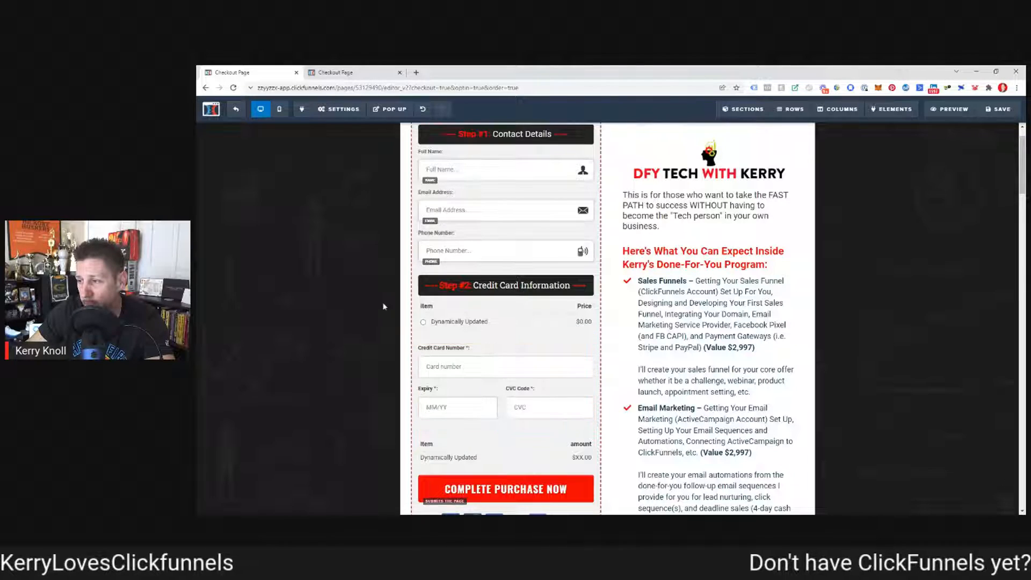
pyautogui.scroll(-3)
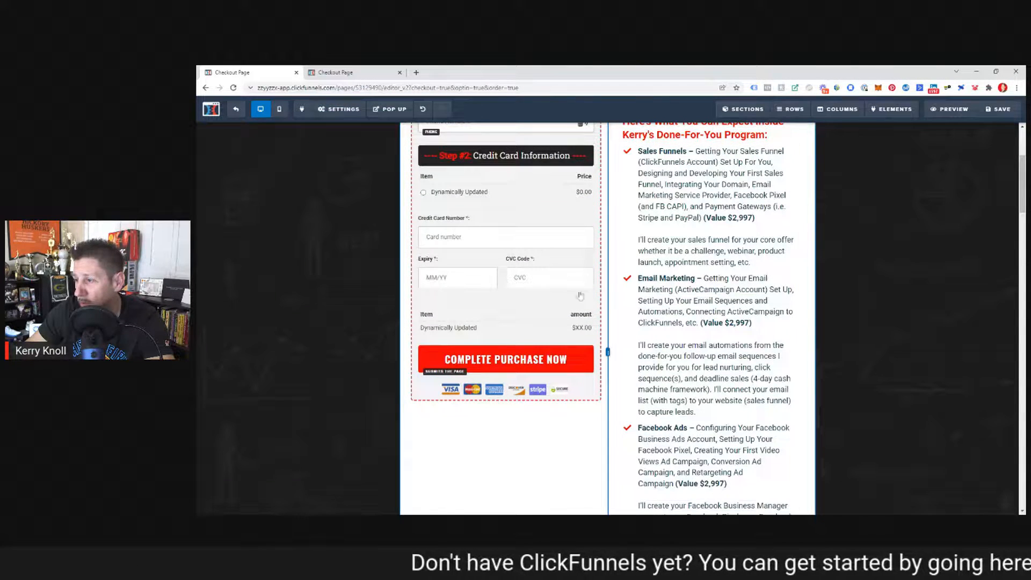
pyautogui.scroll(-3)
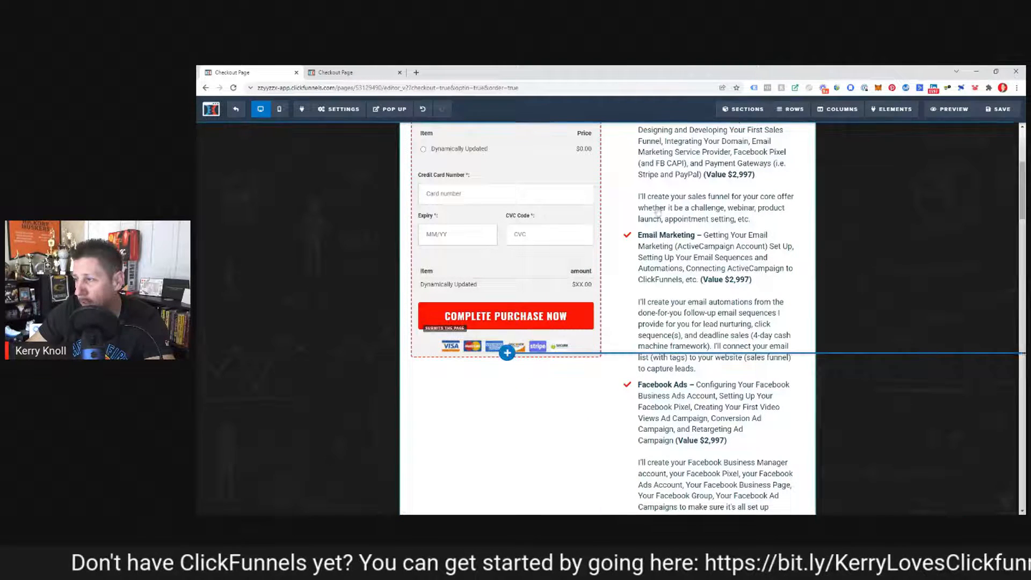
# - Delete the two-step shipping order form sitting below Complete Purchase Now
pyautogui.click(892, 109)
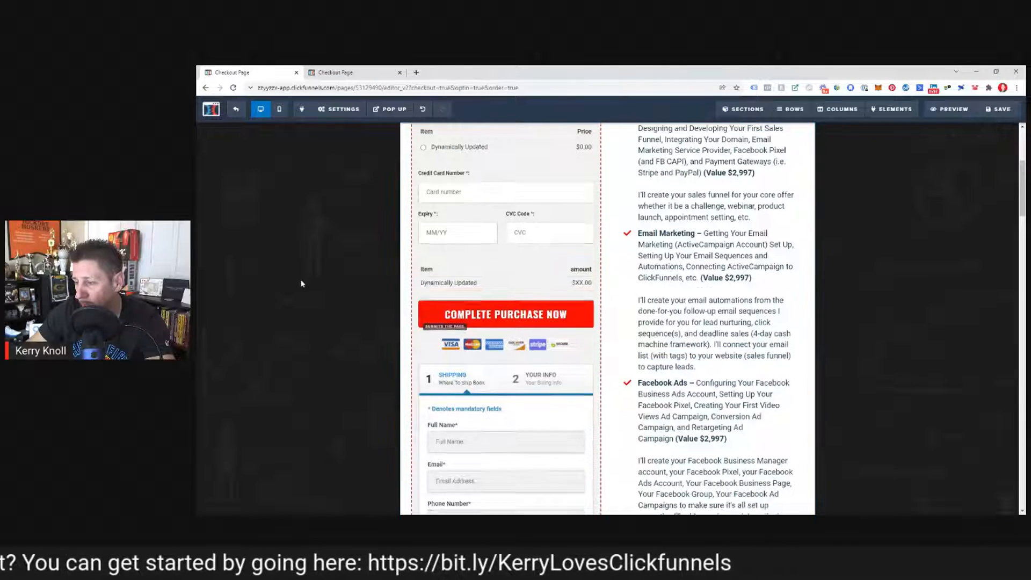
pyautogui.scroll(-3)
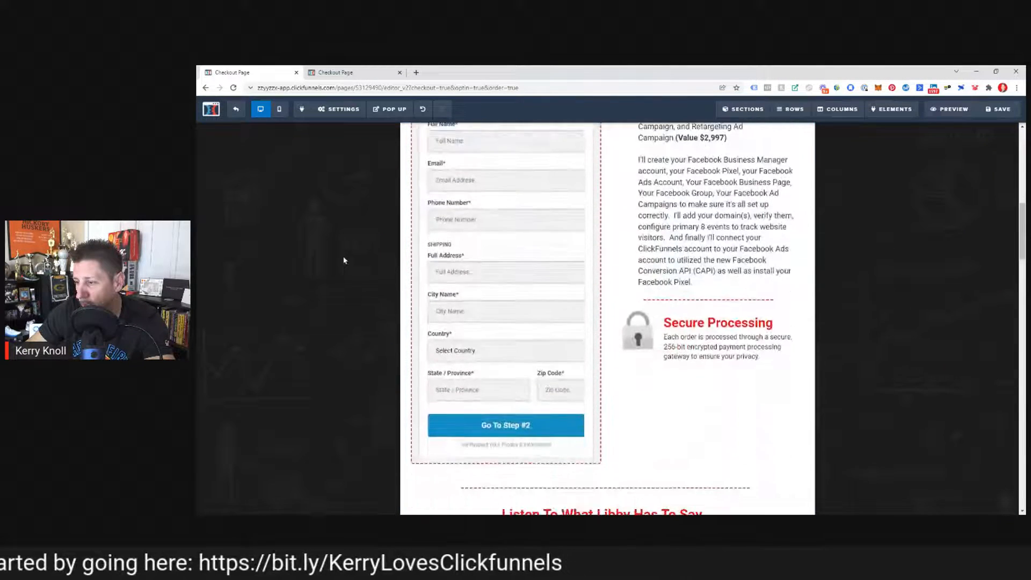
pyautogui.scroll(3)
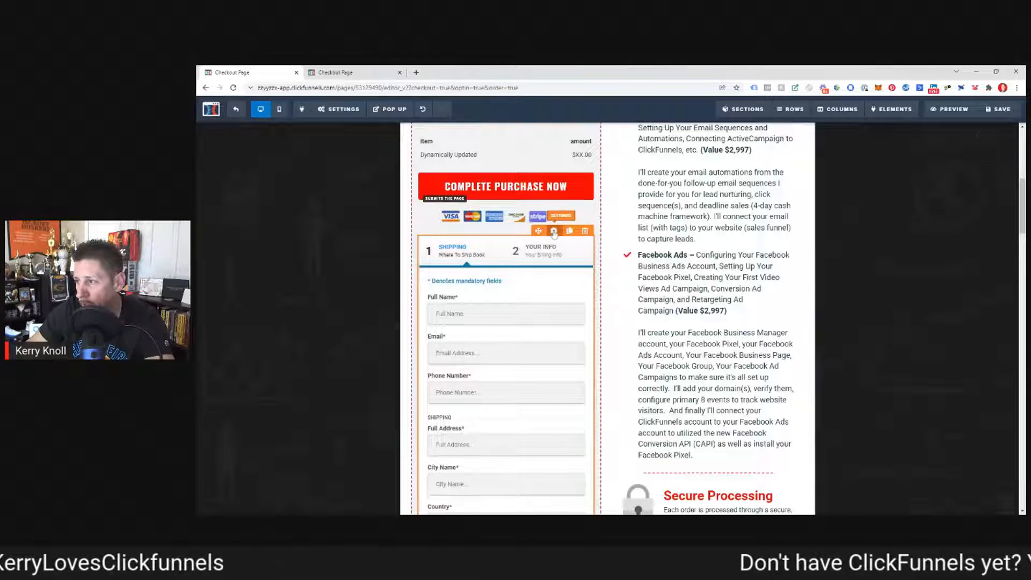
pyautogui.click(553, 231)
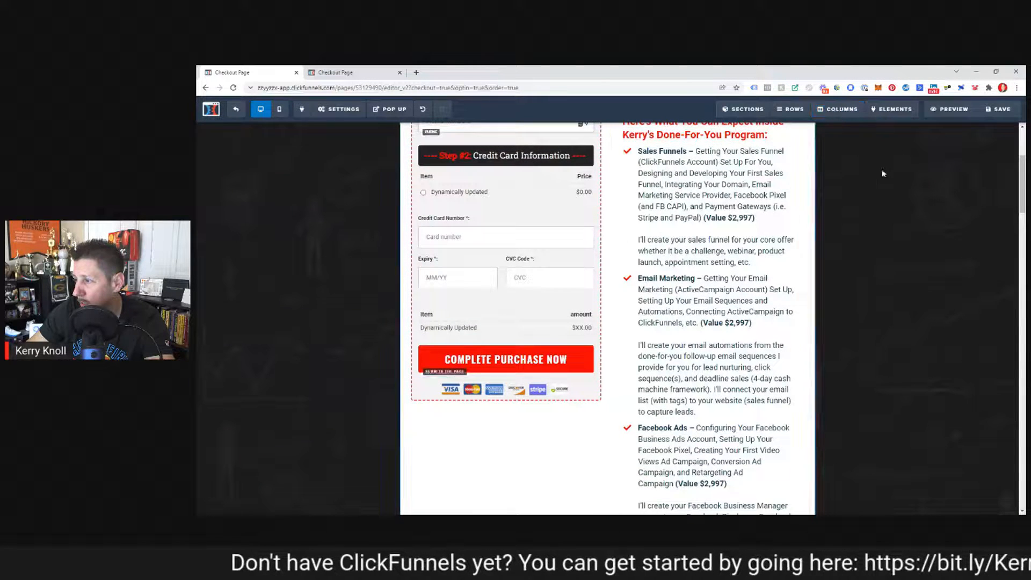
# - In Elements > Manage, unhide the right column's Credit Card Form via its eye icon
pyautogui.click(892, 108)
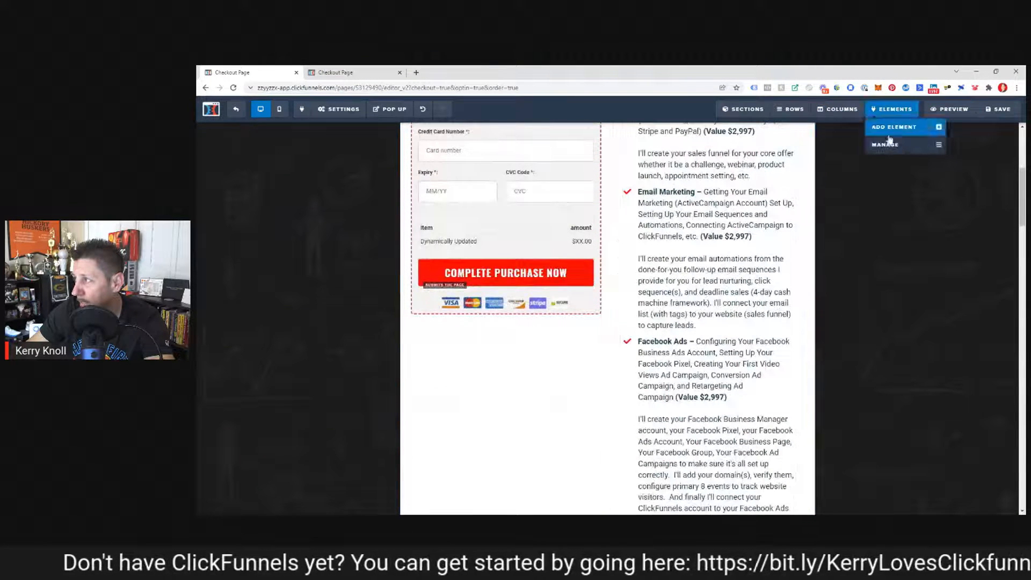
pyautogui.click(884, 144)
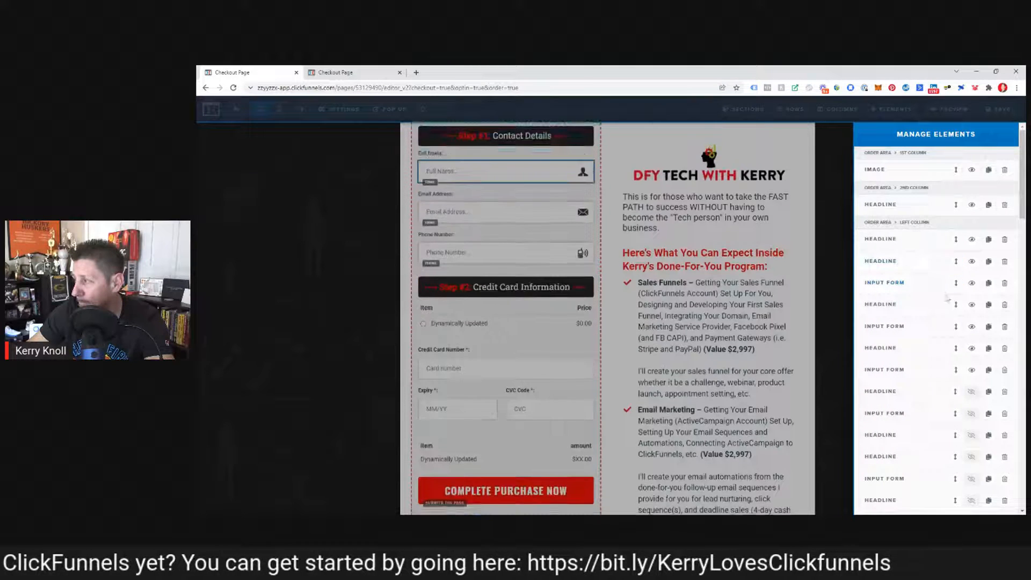
pyautogui.scroll(-3)
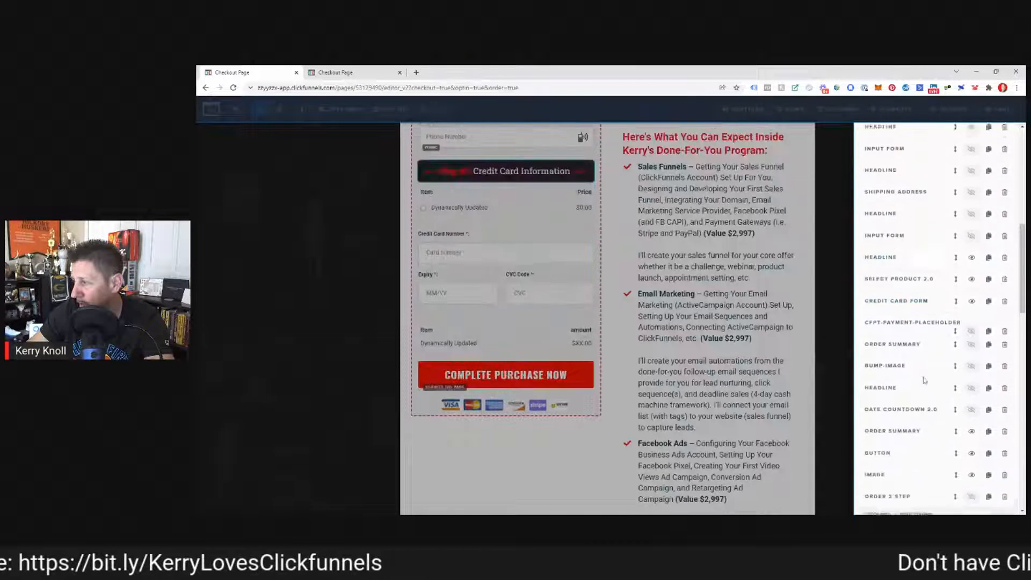
pyautogui.scroll(-3)
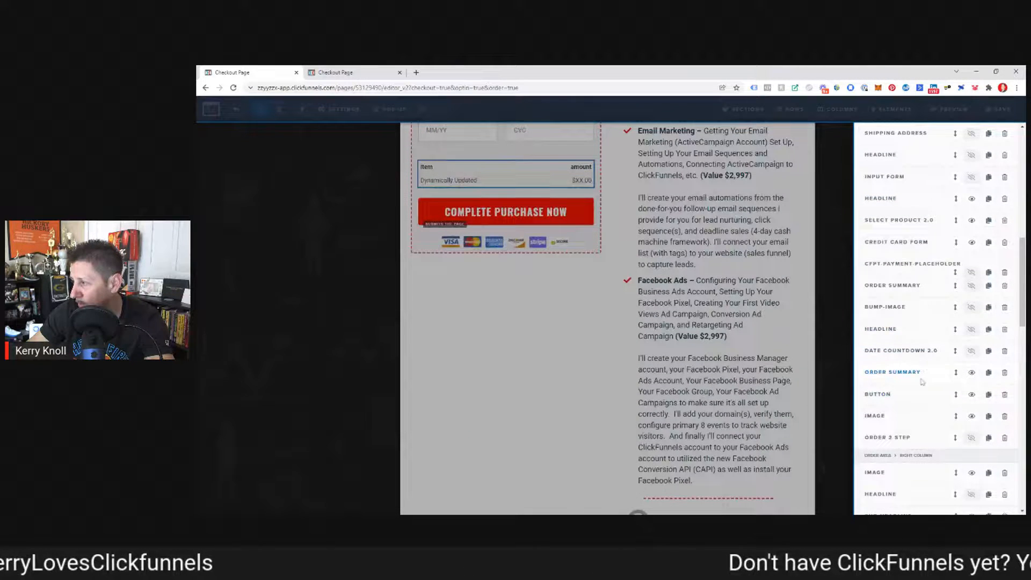
pyautogui.scroll(3)
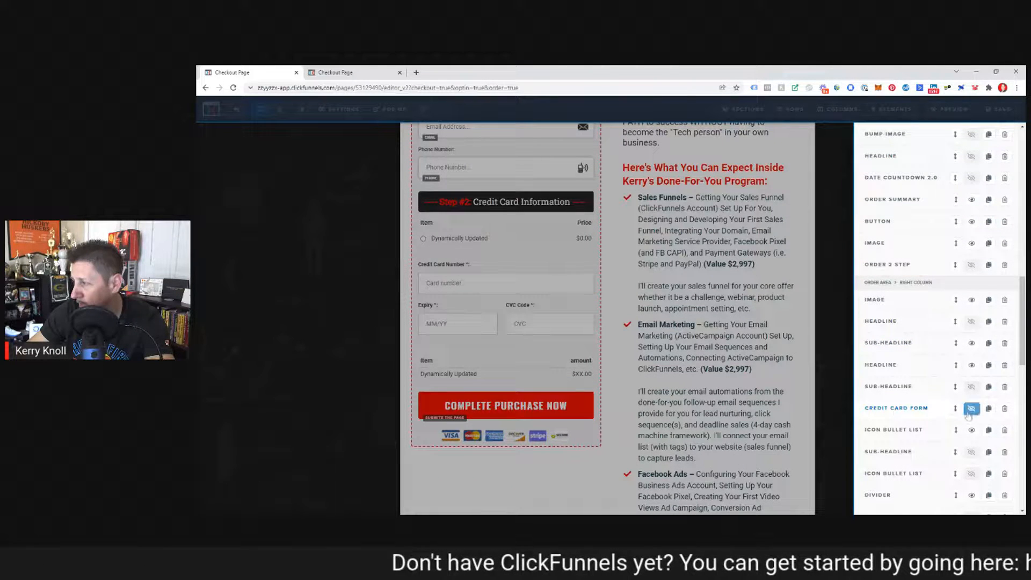
pyautogui.click(971, 408)
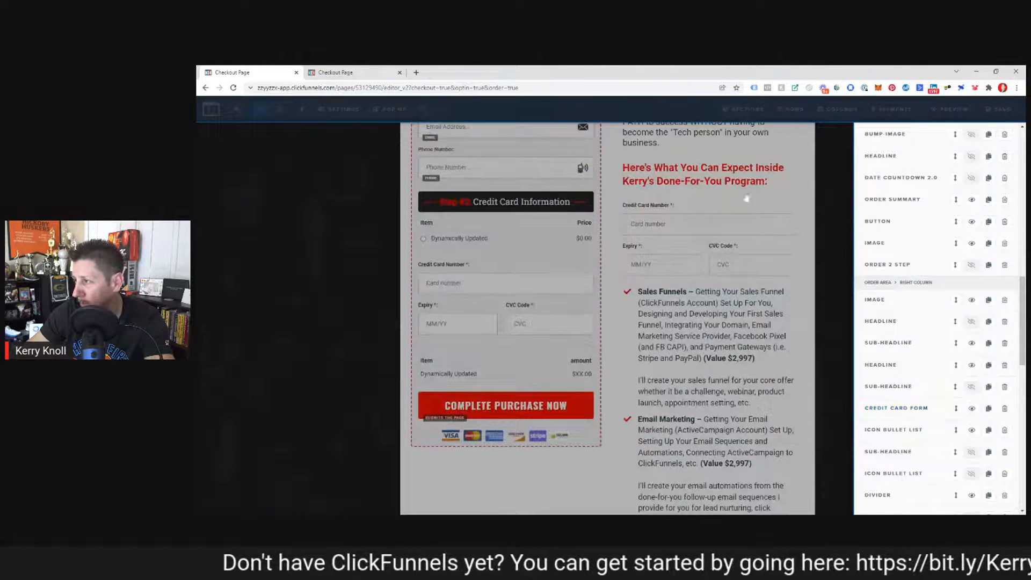
pyautogui.click(707, 240)
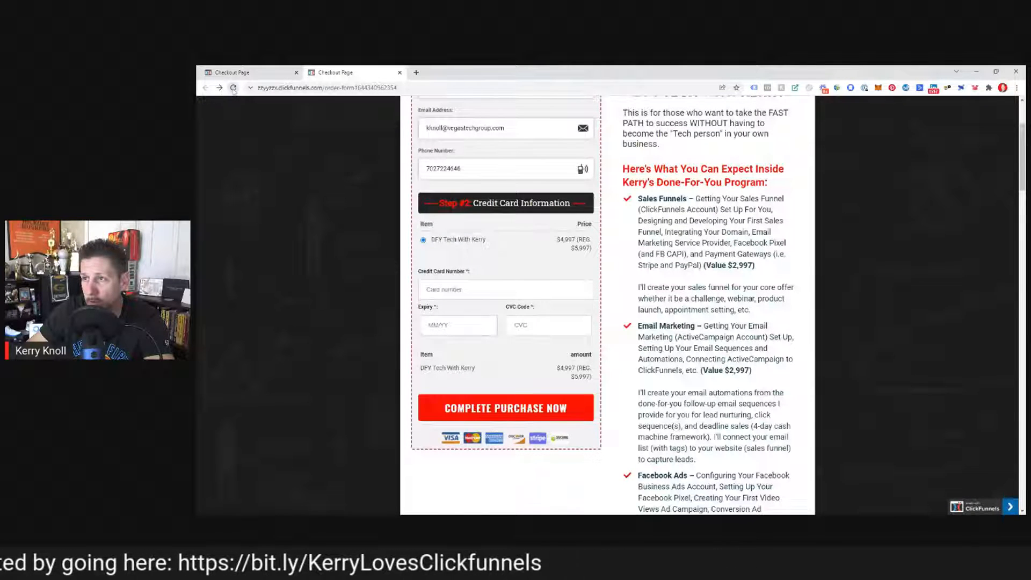
# - Reload the live checkout and type 'fdfdfdfd' into the second form's expiry, then try the original form
pyautogui.click(233, 87)
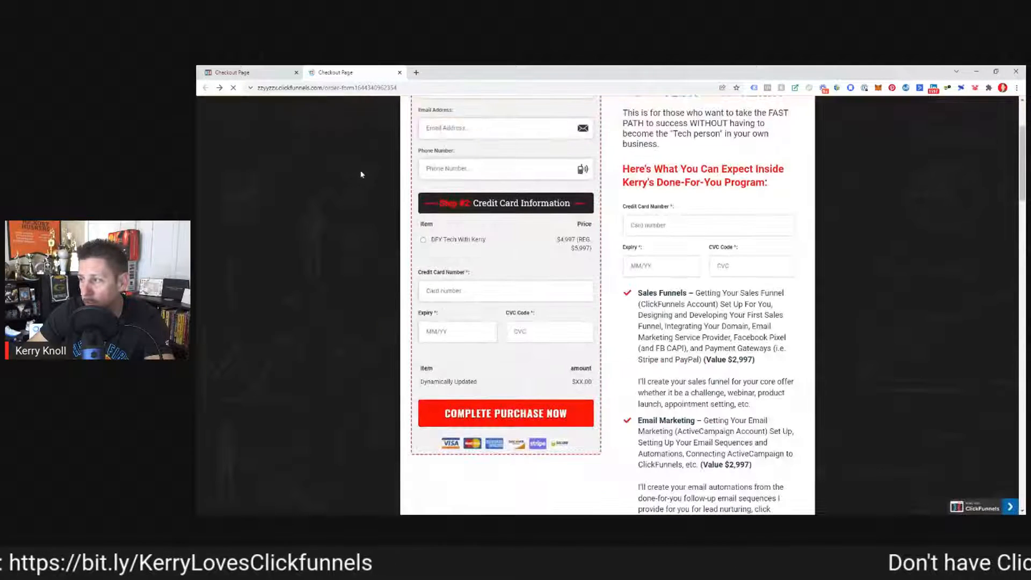
pyautogui.click(423, 239)
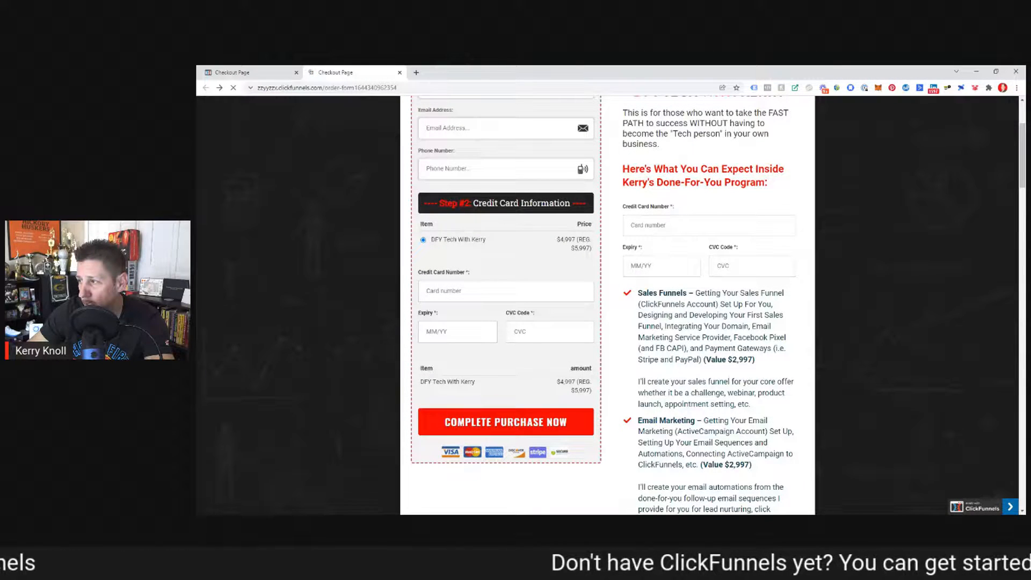
pyautogui.write('fdfdfdfddf')
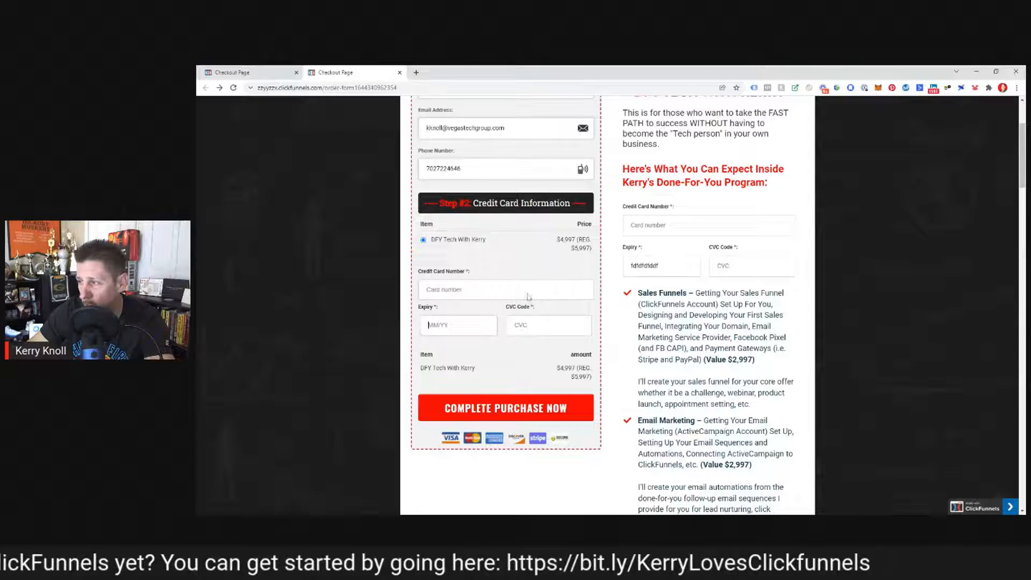
pyautogui.click(661, 265)
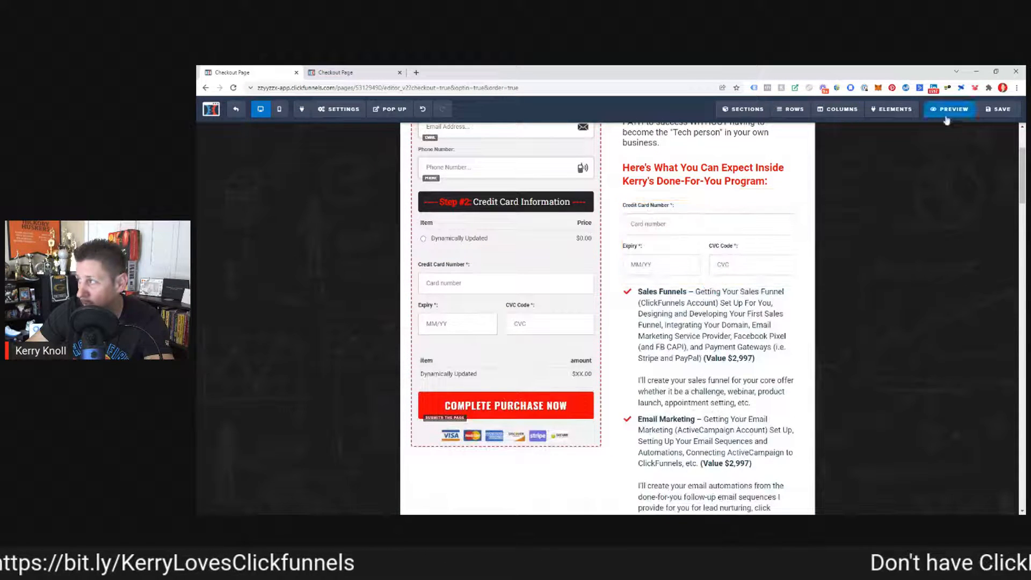
# - Preview the edited checkout page live from the editor's top bar
pyautogui.click(999, 108)
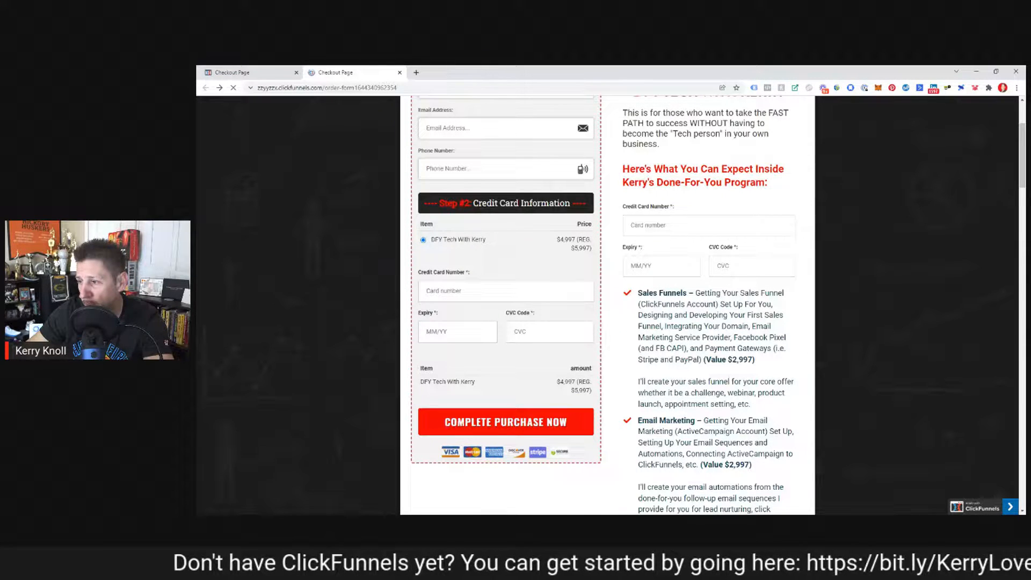
# - Type 'sfdfdf' into one card form's expiry and test the original form's expiry field
pyautogui.write('sfdfdf')
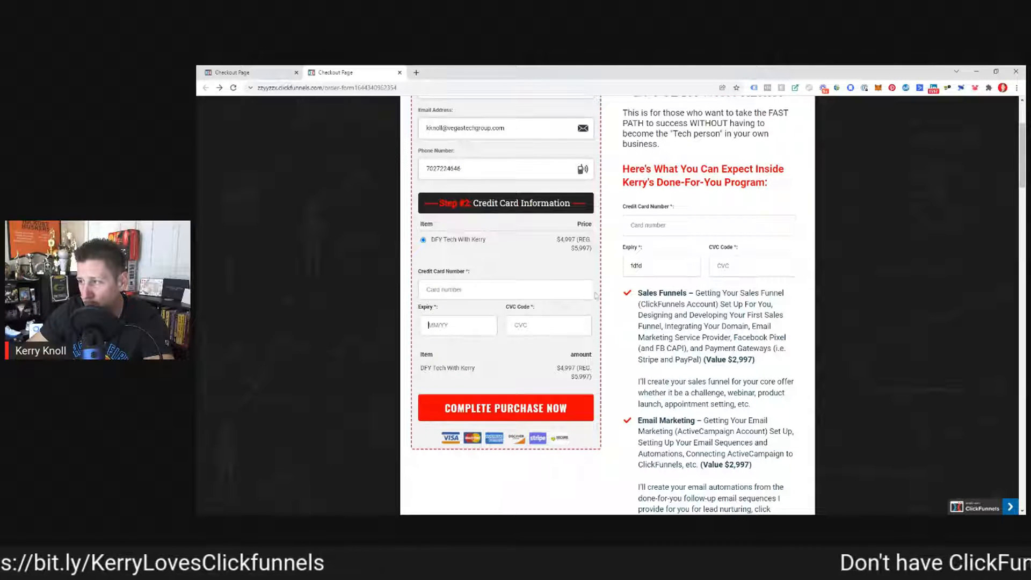
pyautogui.click(660, 265)
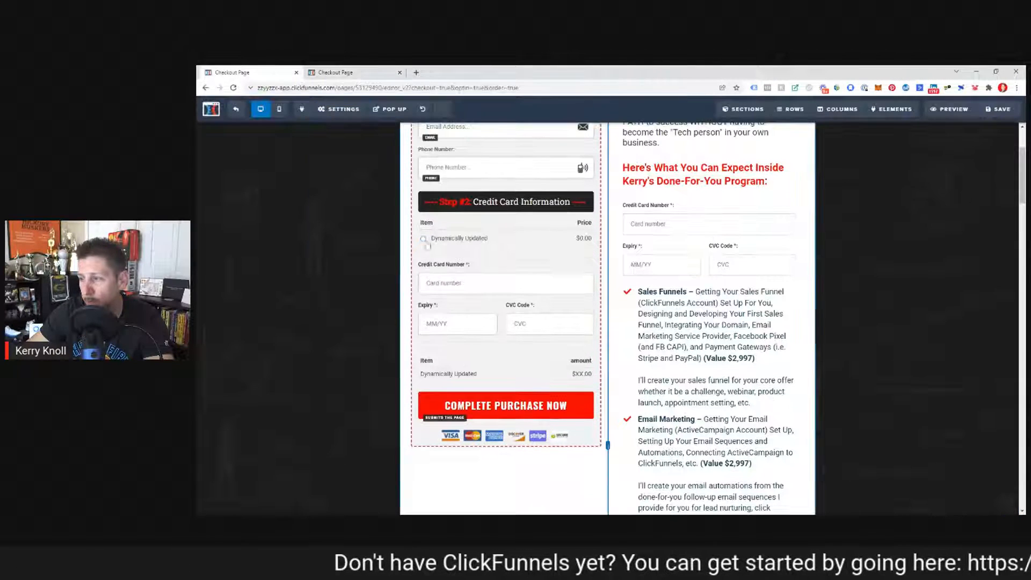
pyautogui.scroll(3)
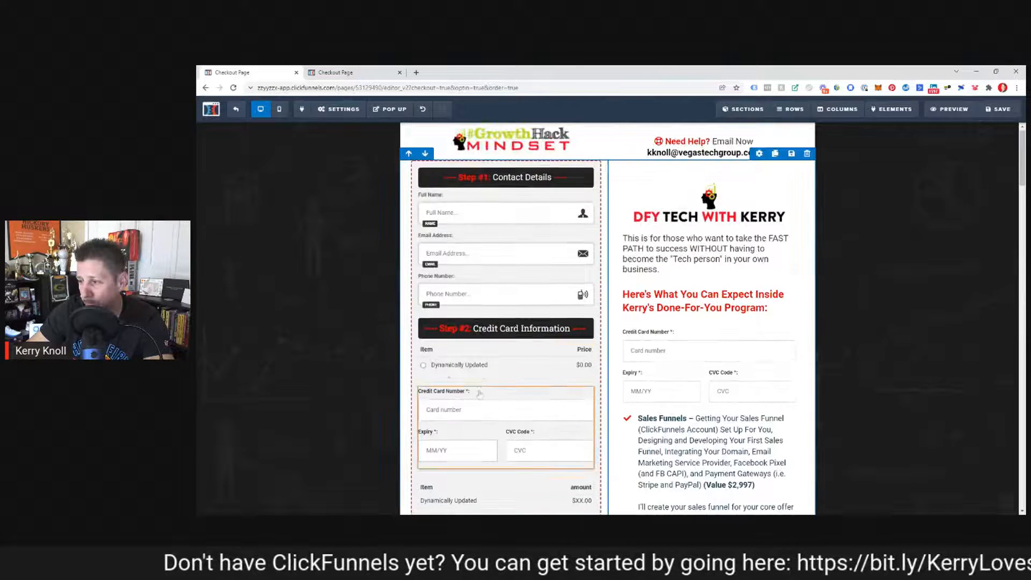
pyautogui.click(708, 351)
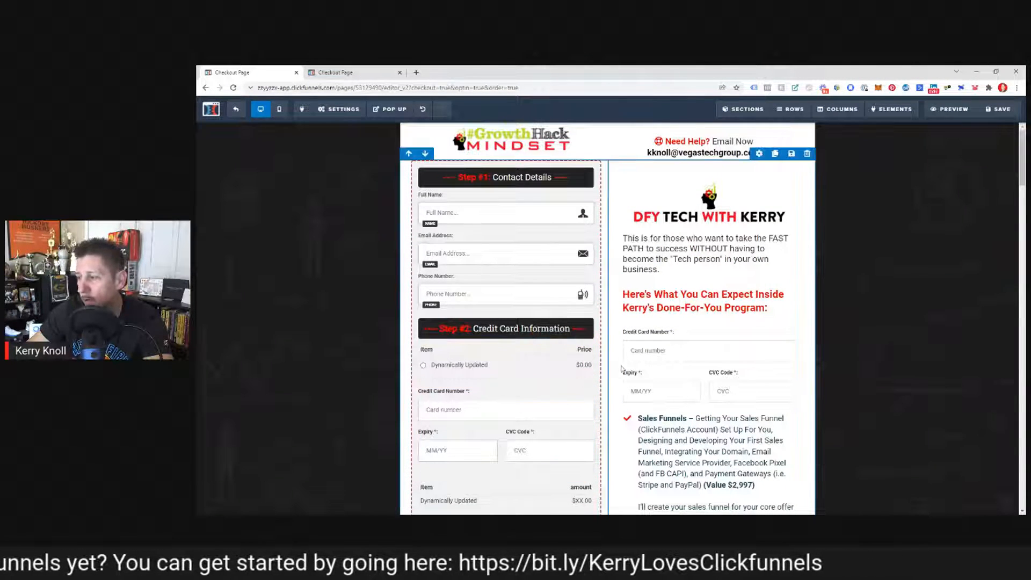
pyautogui.click(485, 402)
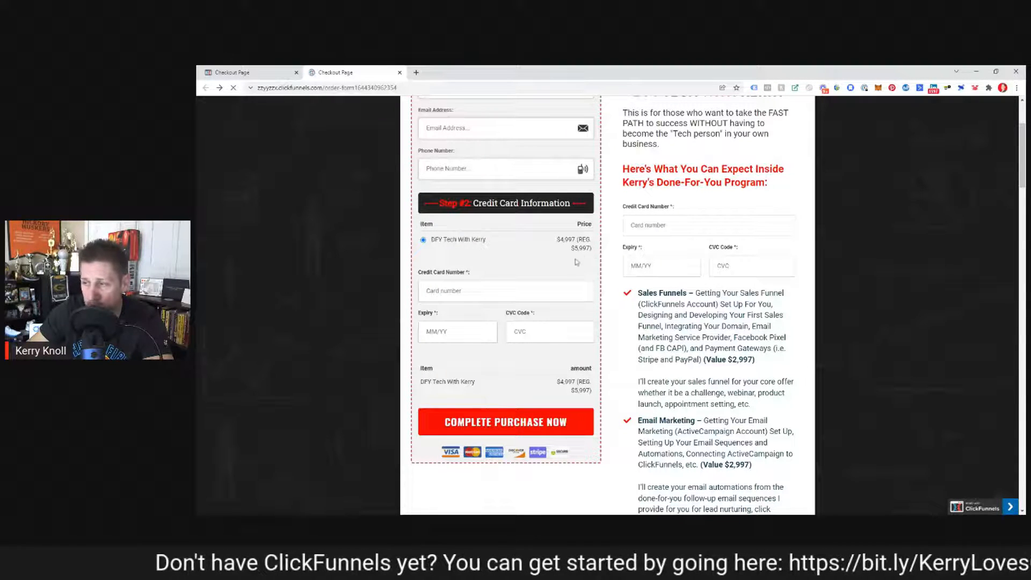
pyautogui.moveTo(544, 282)
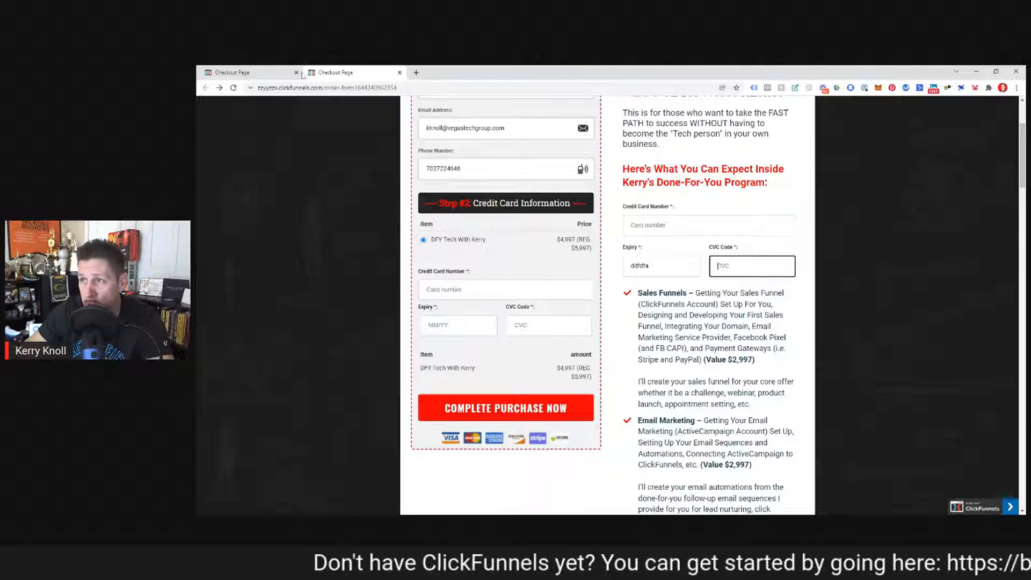
# - Delete the duplicate credit card form in the right column and confirm the removal
pyautogui.click(355, 72)
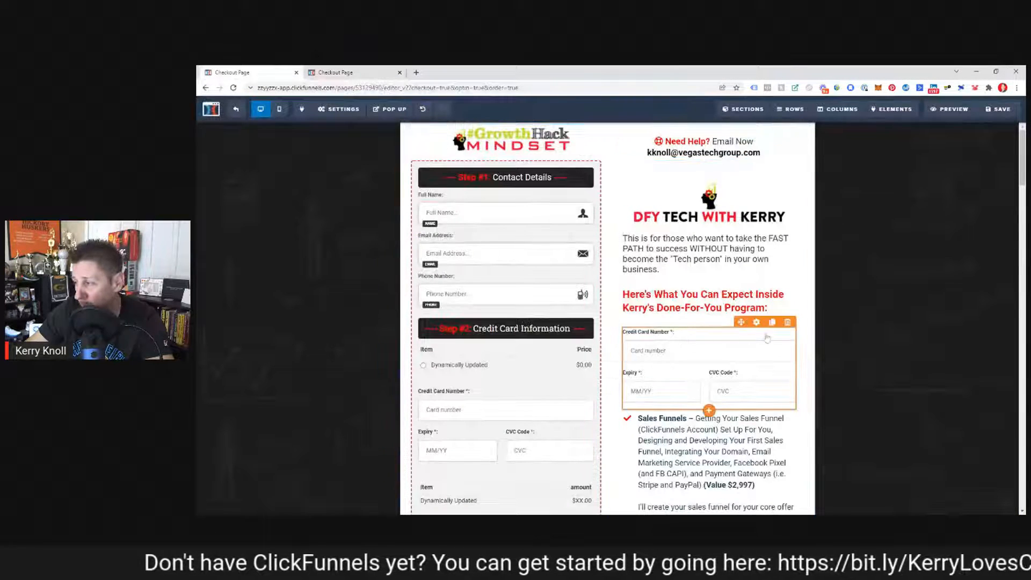
pyautogui.click(787, 323)
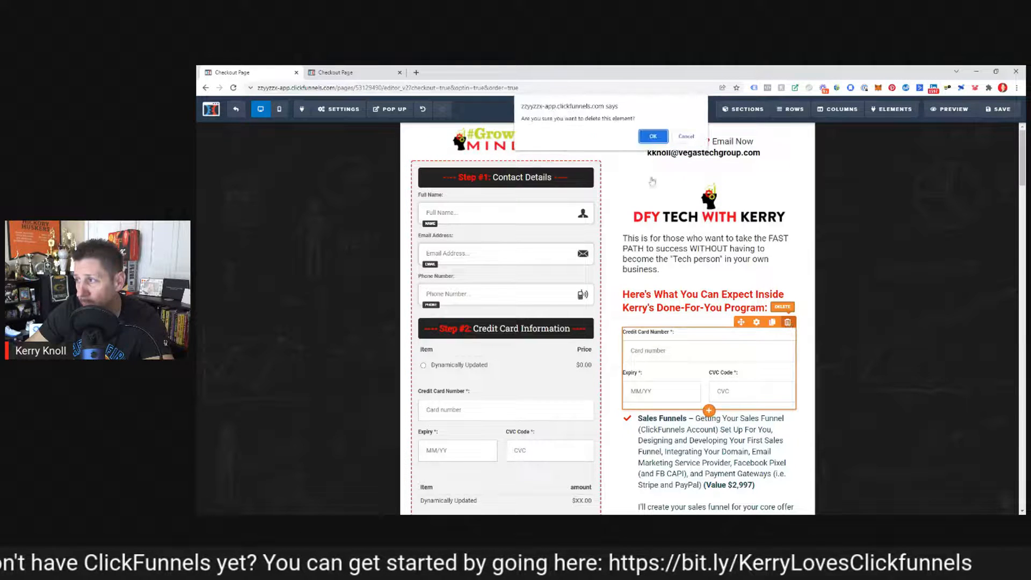
pyautogui.click(652, 136)
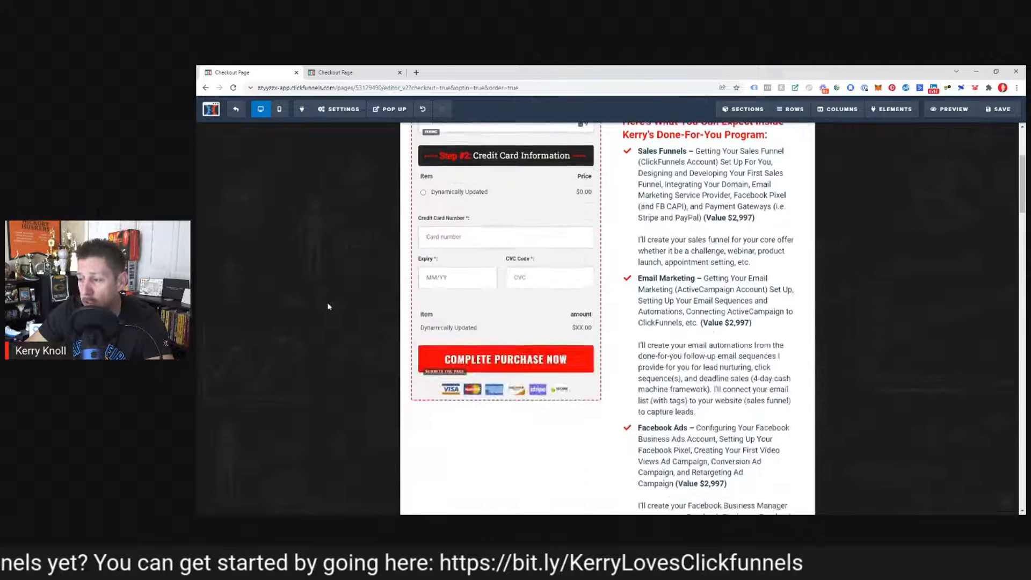
# - Select the remaining card form inside the Step #2 order form to check it is intact
pyautogui.scroll(3)
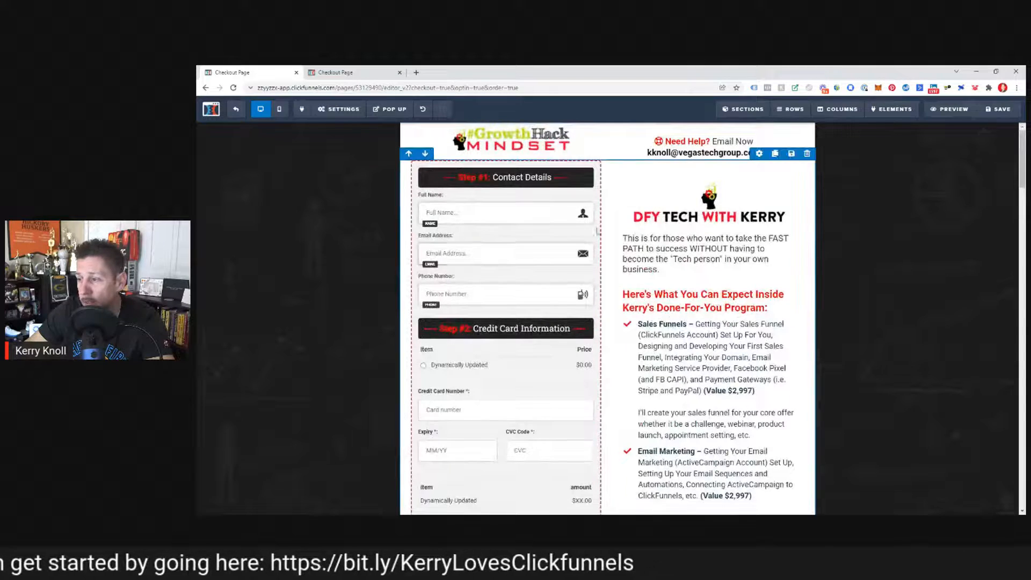
pyautogui.click(505, 410)
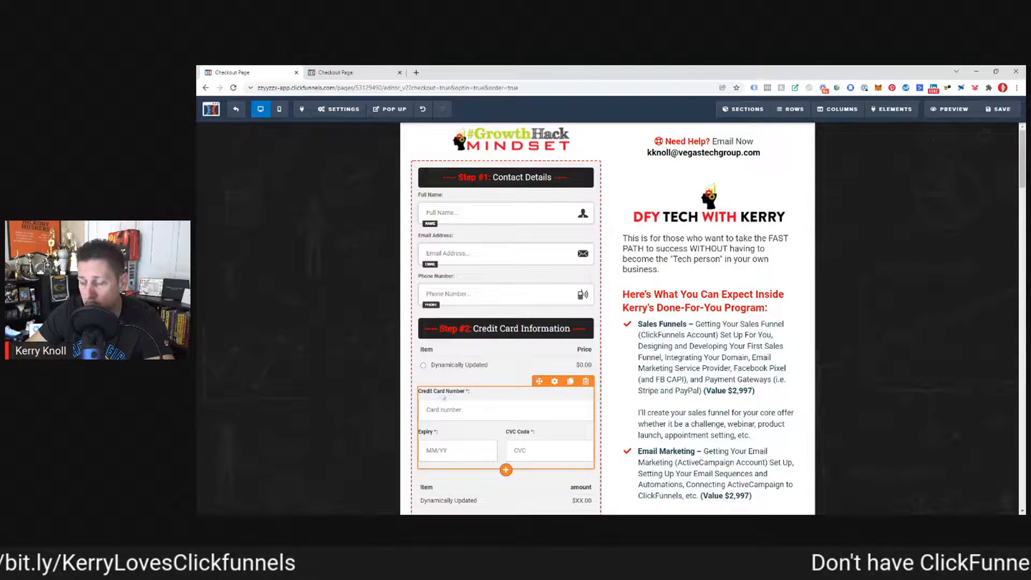
pyautogui.scroll(-3)
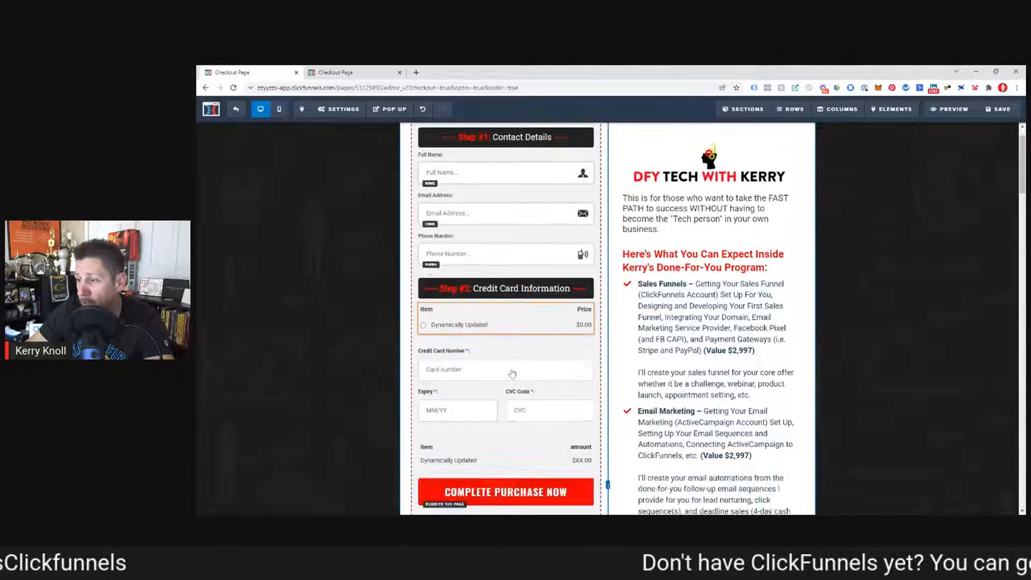
pyautogui.scroll(-3)
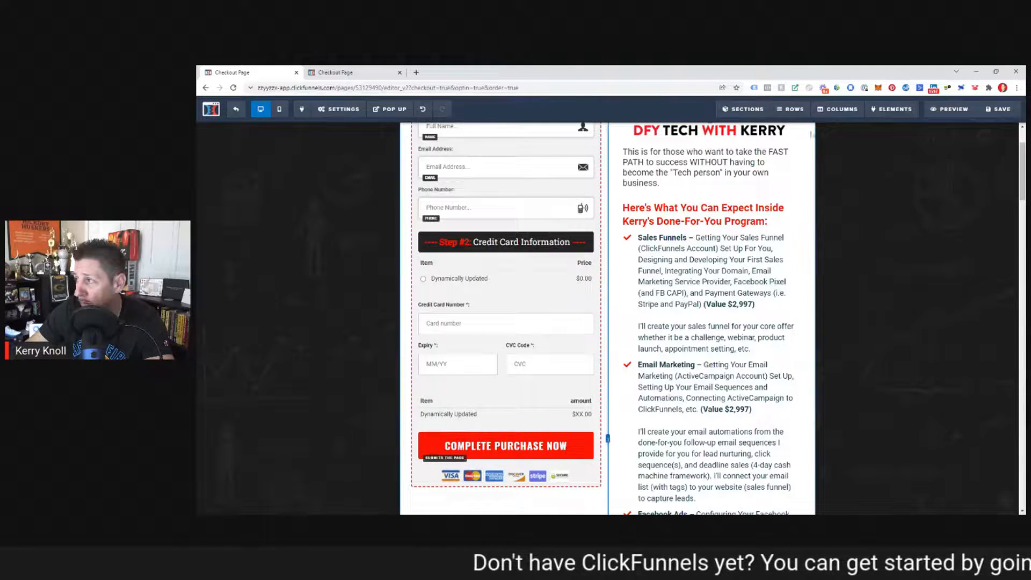
# - Show the Manage Elements panel listing every element on the checkout page
pyautogui.click(891, 108)
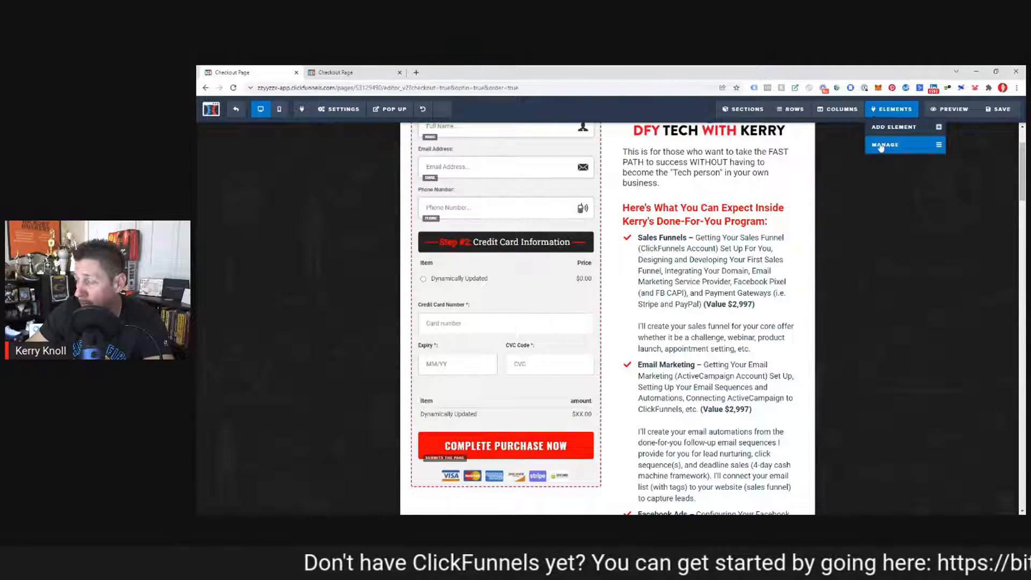
pyautogui.click(905, 144)
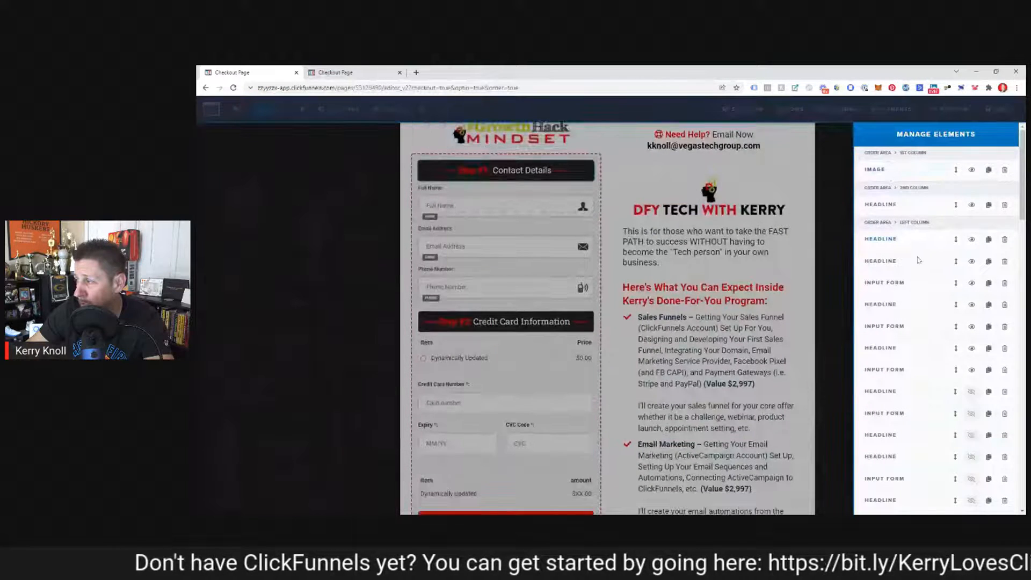
pyautogui.scroll(-3)
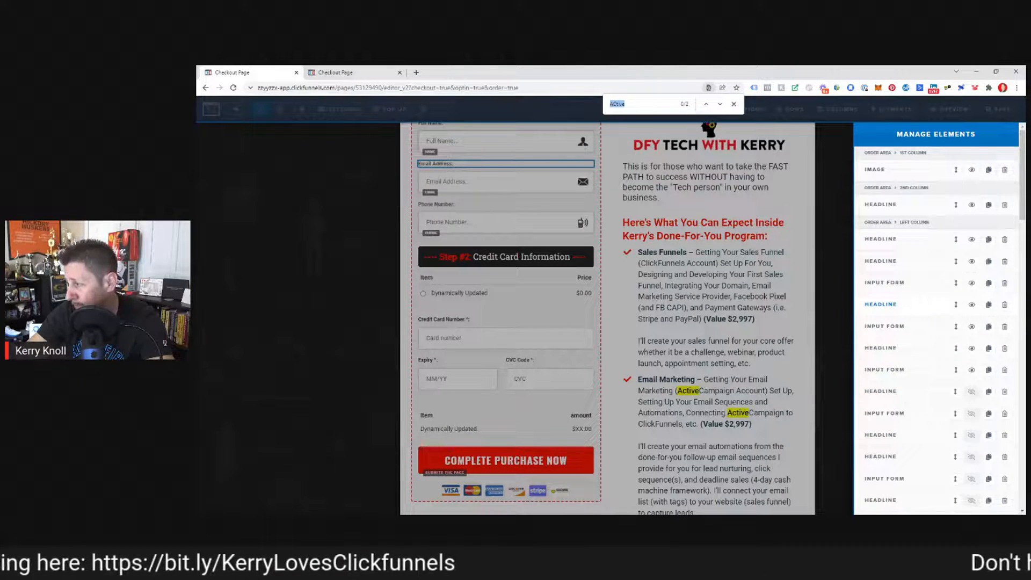
# - Search the panel for 'credit' and locate the single CREDIT CARD FORM entry
pyautogui.write('credit')
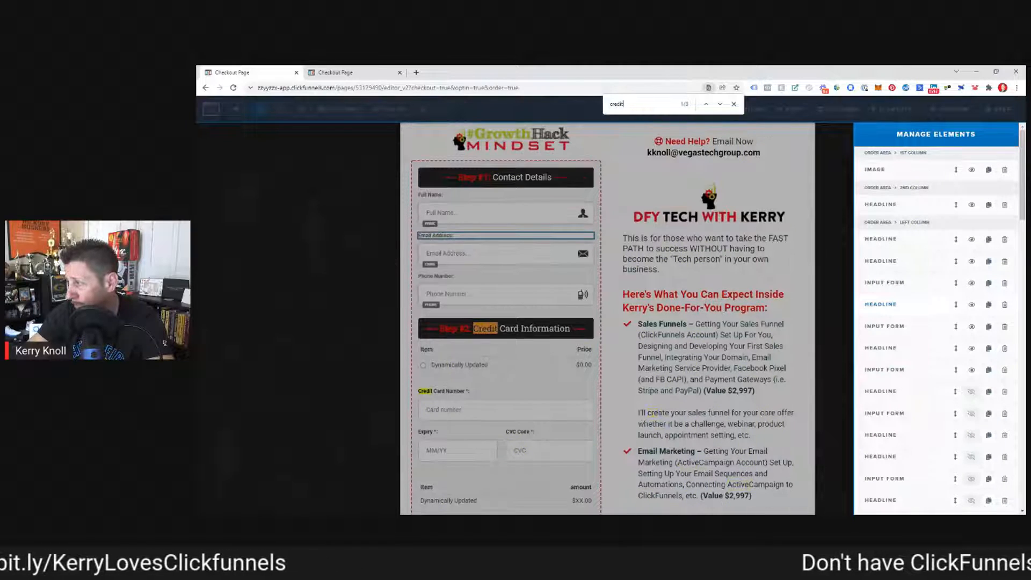
pyautogui.click(706, 104)
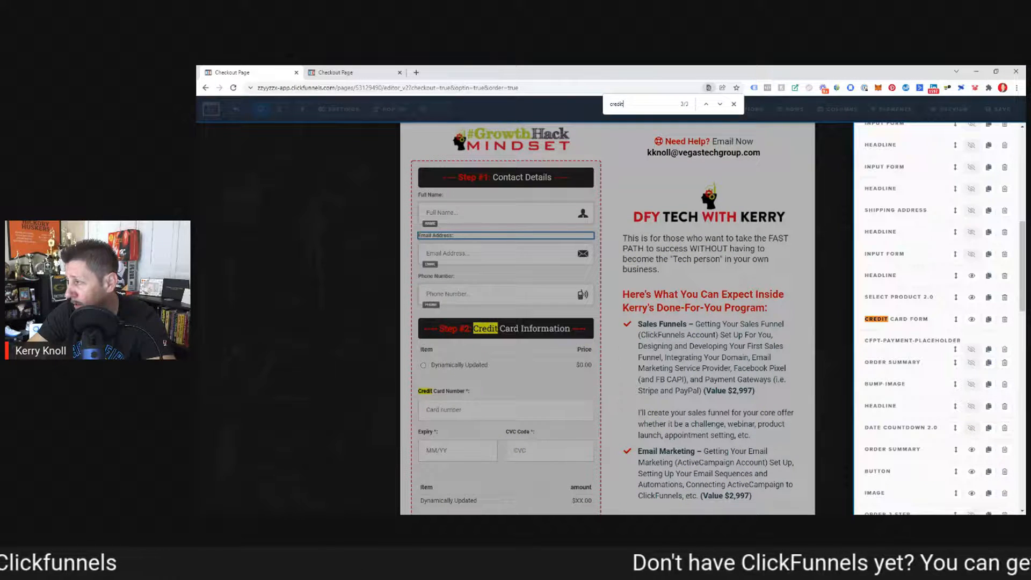
pyautogui.scroll(-3)
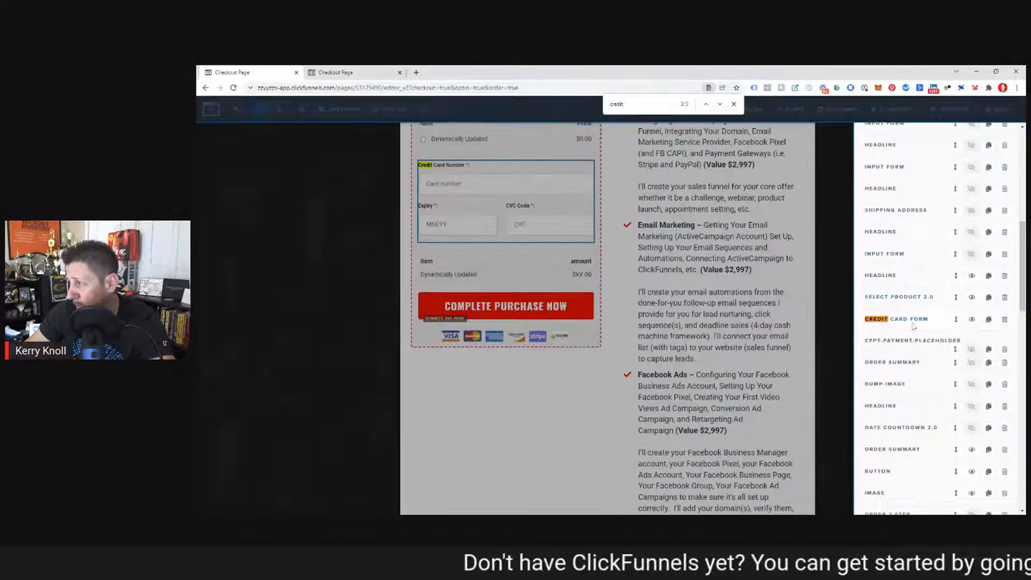
pyautogui.scroll(3)
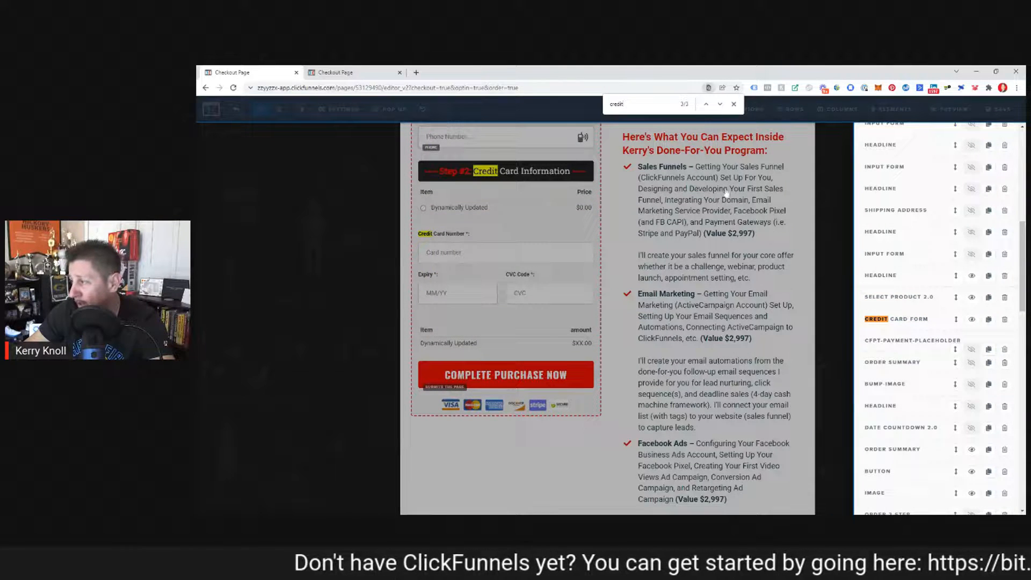
pyautogui.scroll(-3)
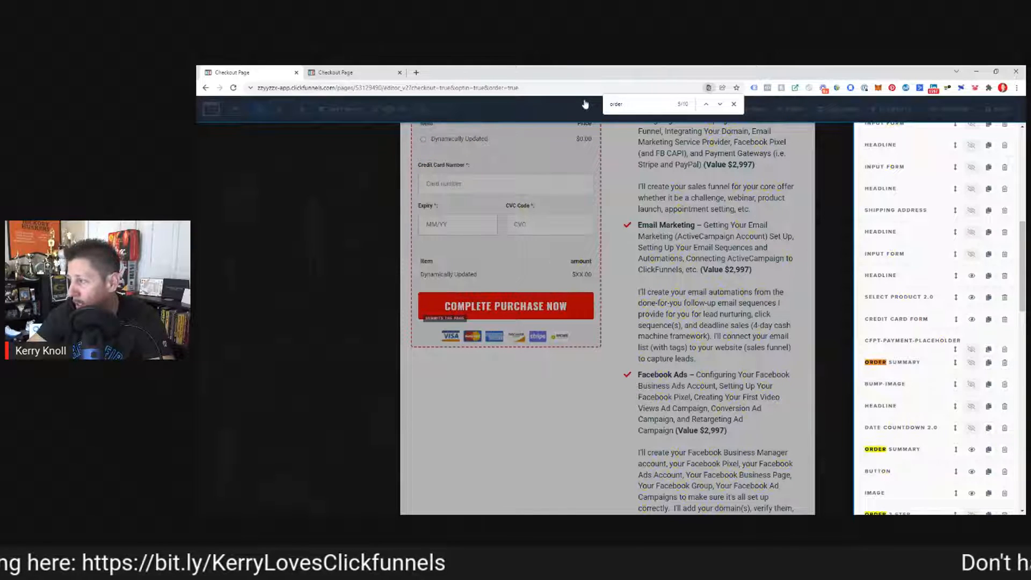
# - Step through the 'order' matches to ORDER 2 STEP and reveal the hidden form
pyautogui.click(706, 104)
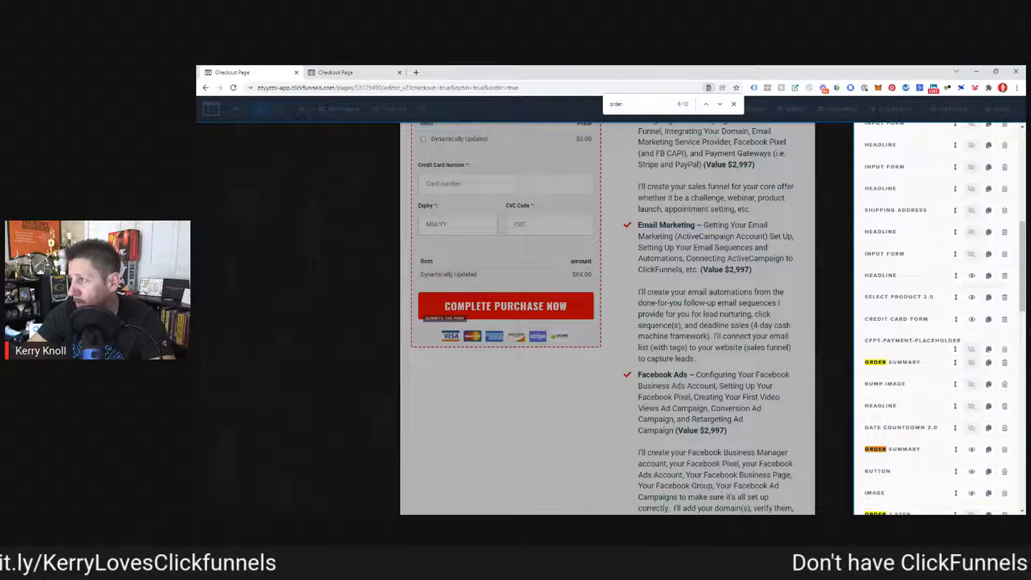
pyautogui.click(706, 104)
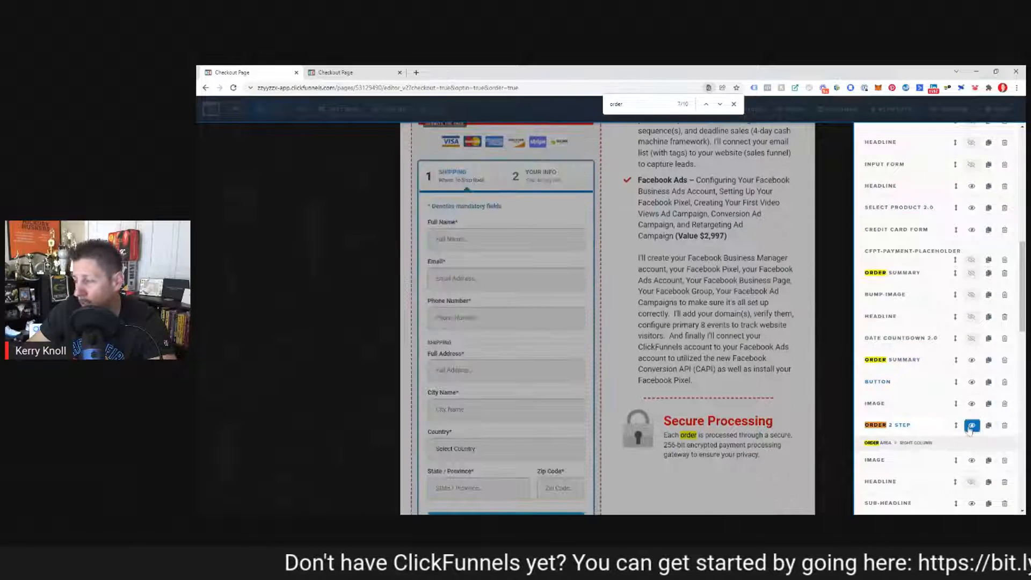
pyautogui.click(972, 425)
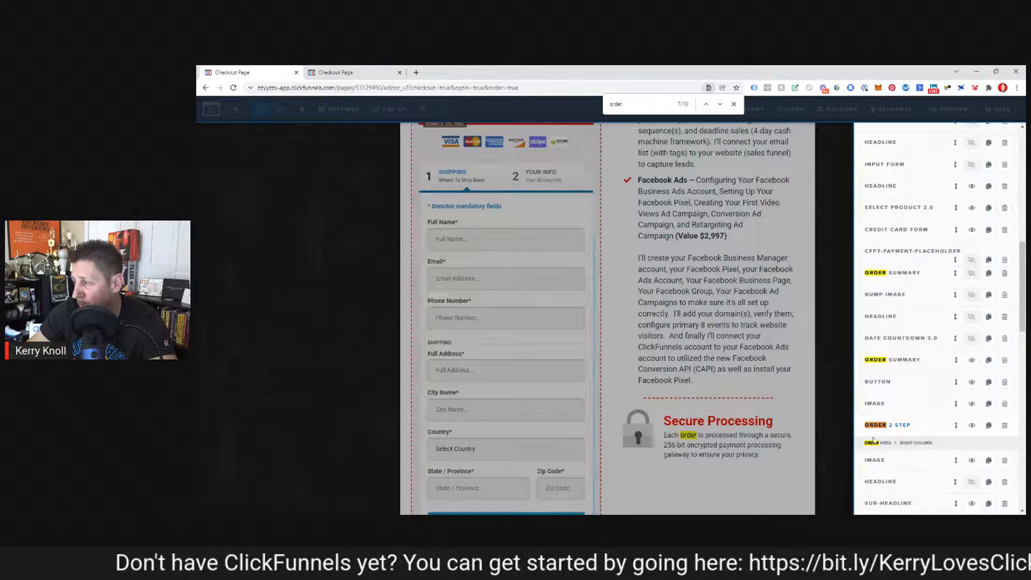
# - Delete the two-step order form and confirm, leaving one order form on the page
pyautogui.click(1004, 425)
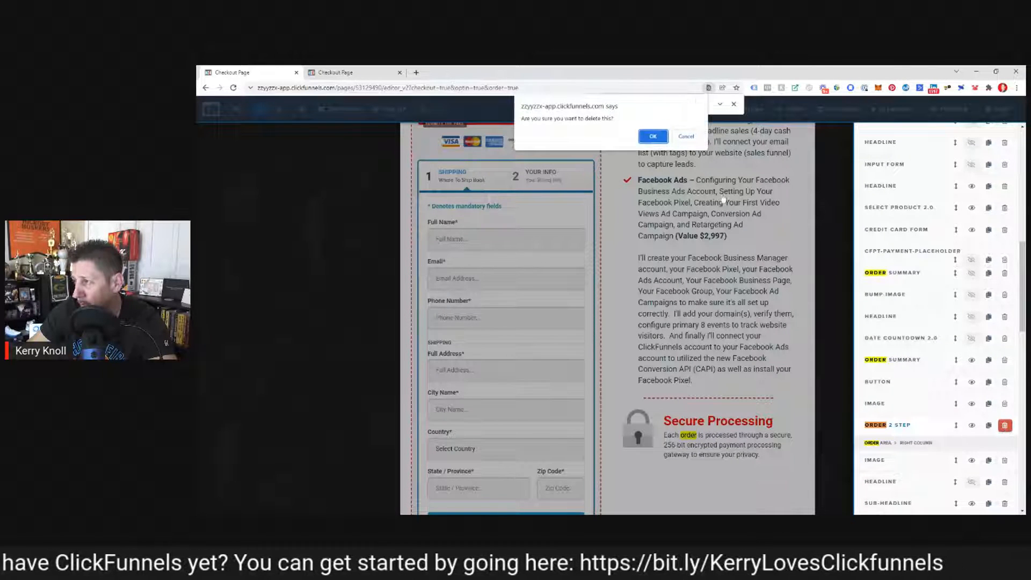
pyautogui.click(652, 136)
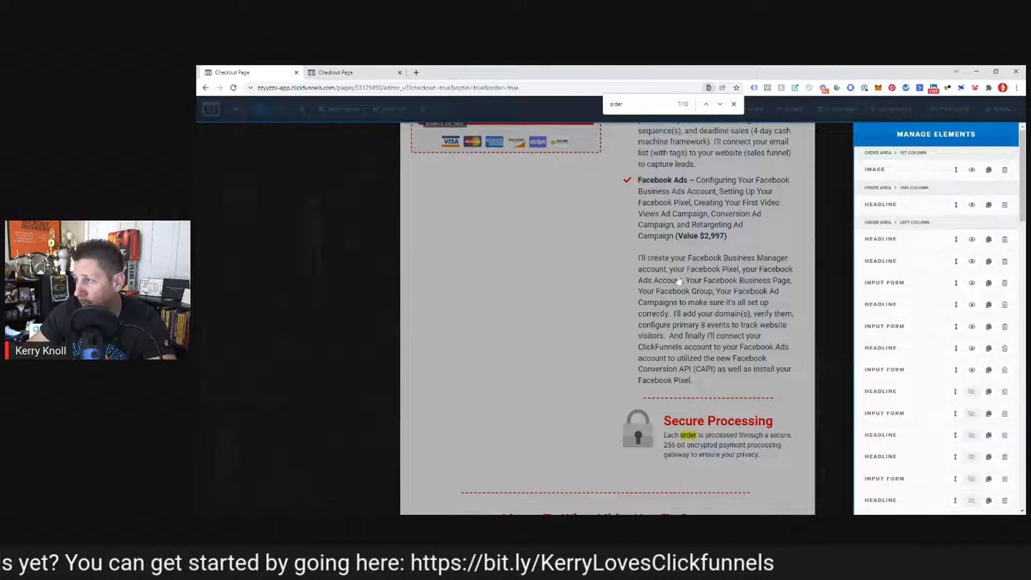
pyautogui.scroll(3)
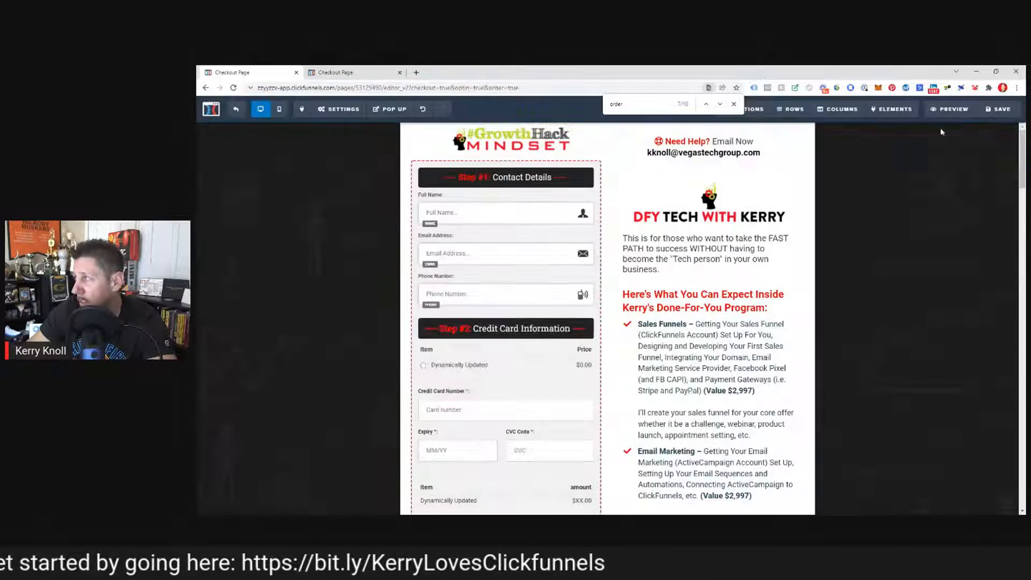
# - Save the checkout page so the single-order-form version goes live
pyautogui.click(1001, 108)
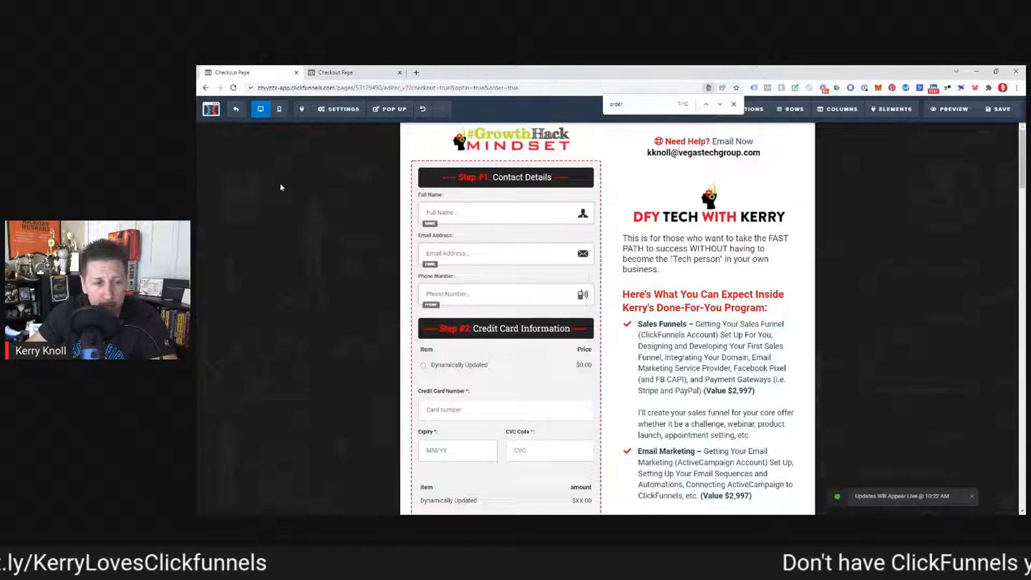
pyautogui.moveTo(321, 200)
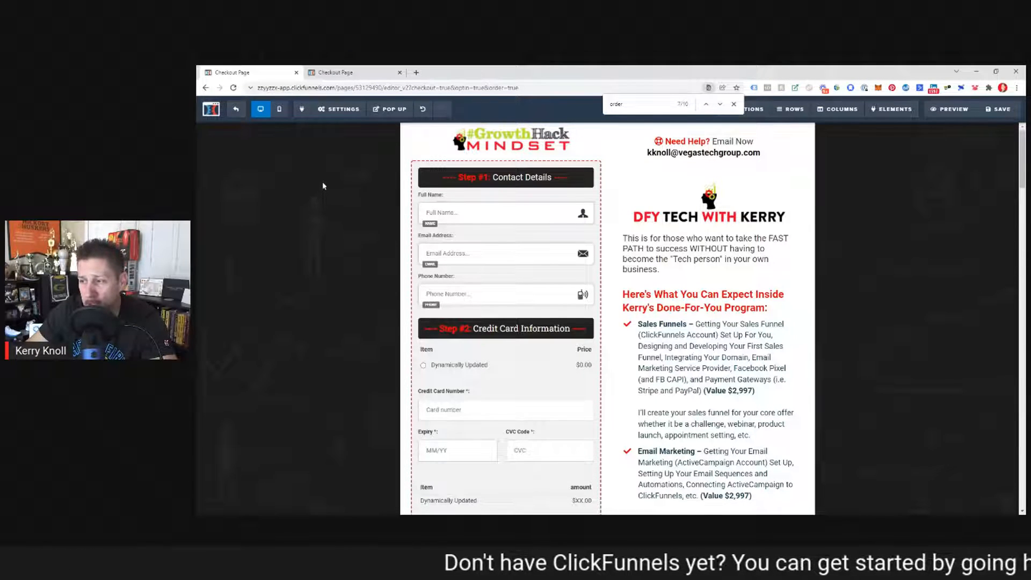
pyautogui.moveTo(311, 163)
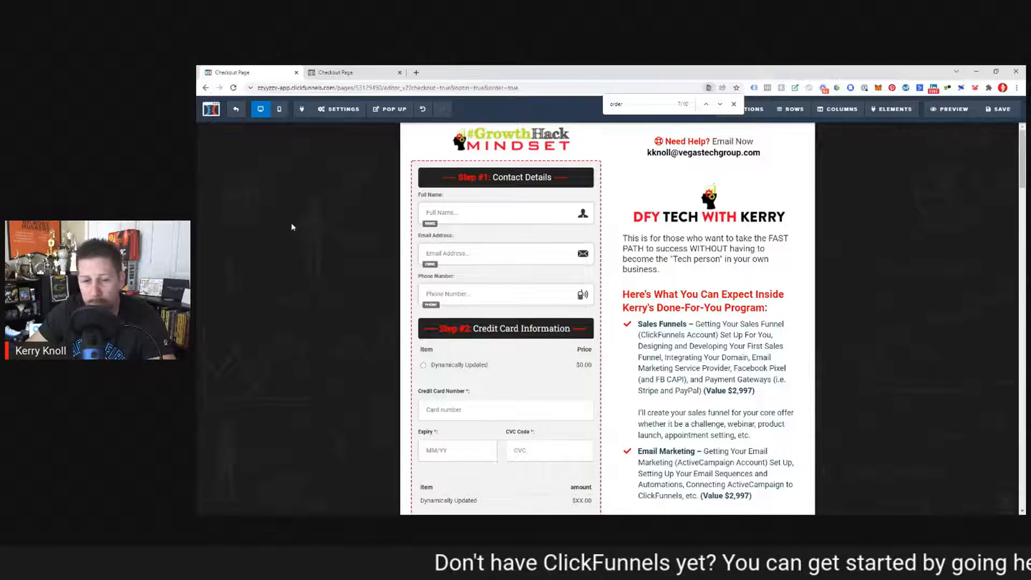
pyautogui.moveTo(249, 235)
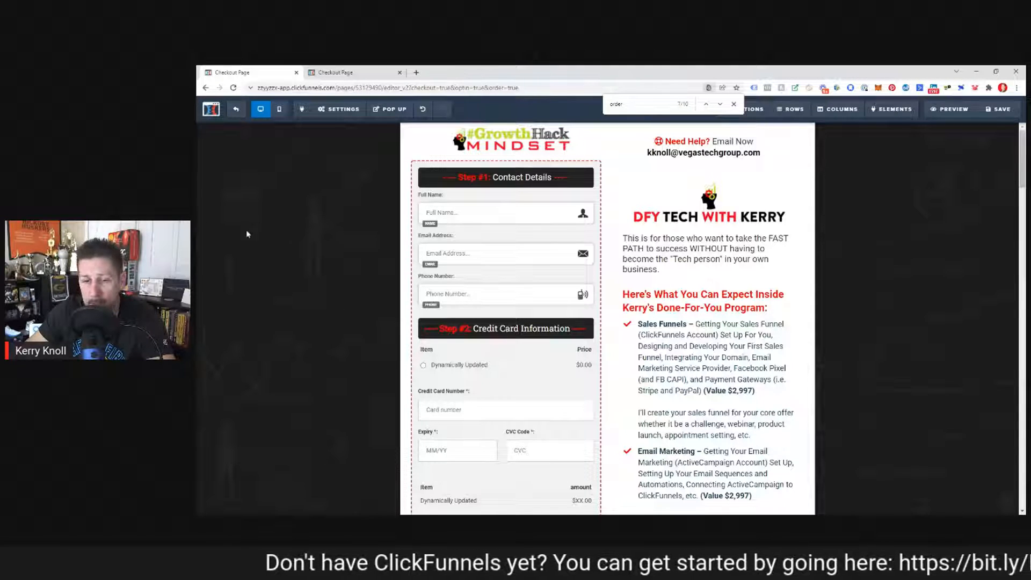
pyautogui.moveTo(197, 242)
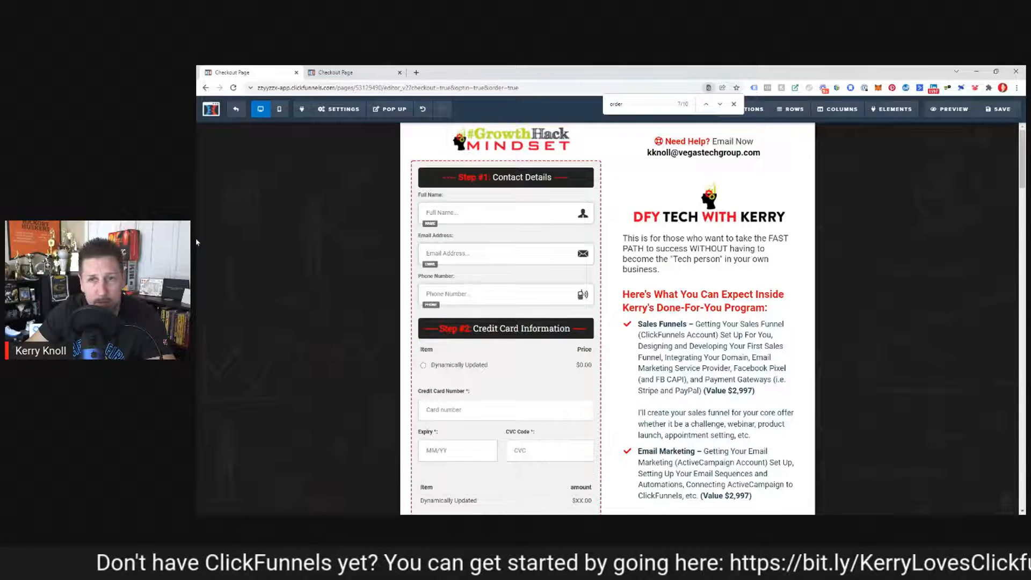